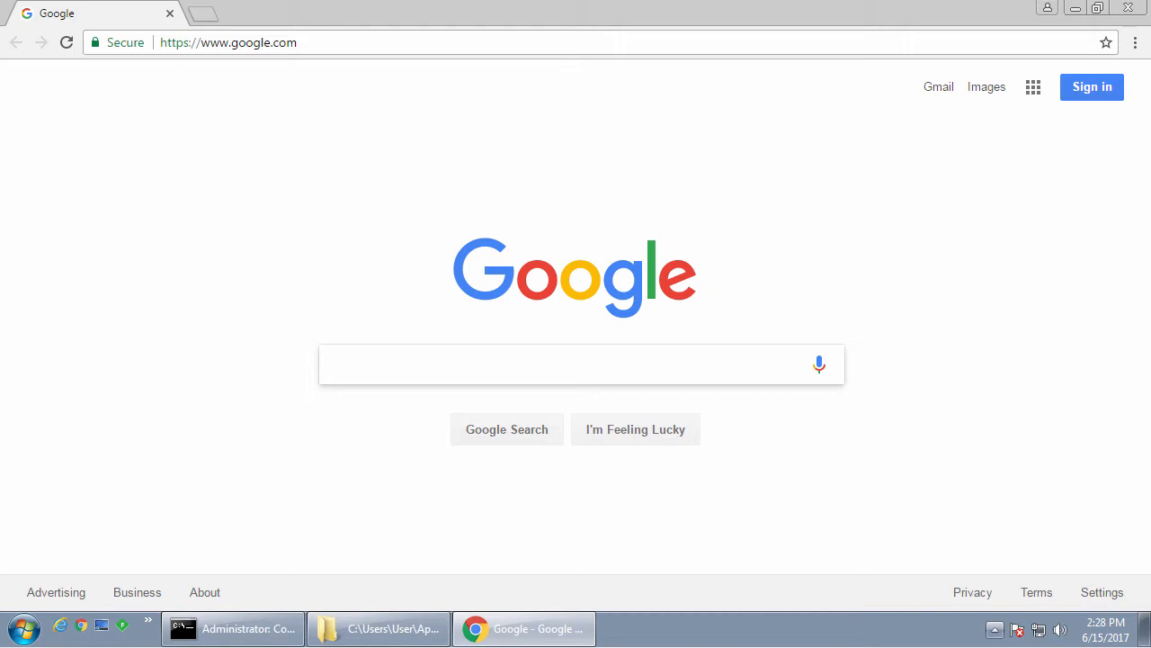
Bring up the downloader page and repeatedly dismiss its add-extension demand, declining the Xifeua install.
click(576, 363)
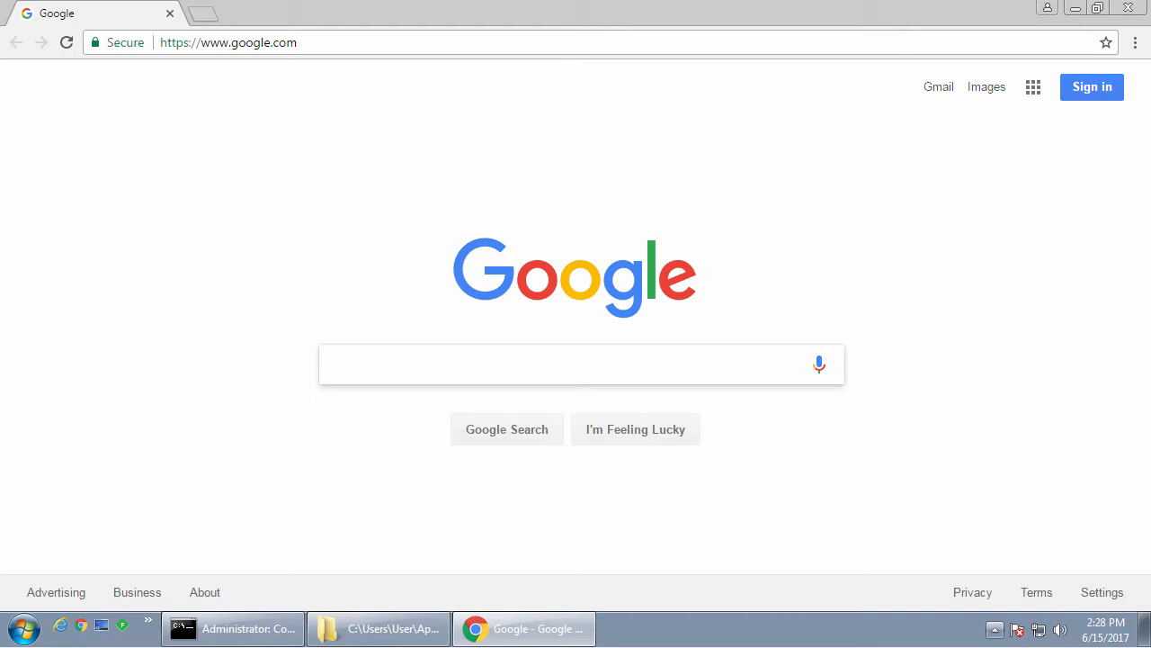
click(226, 43)
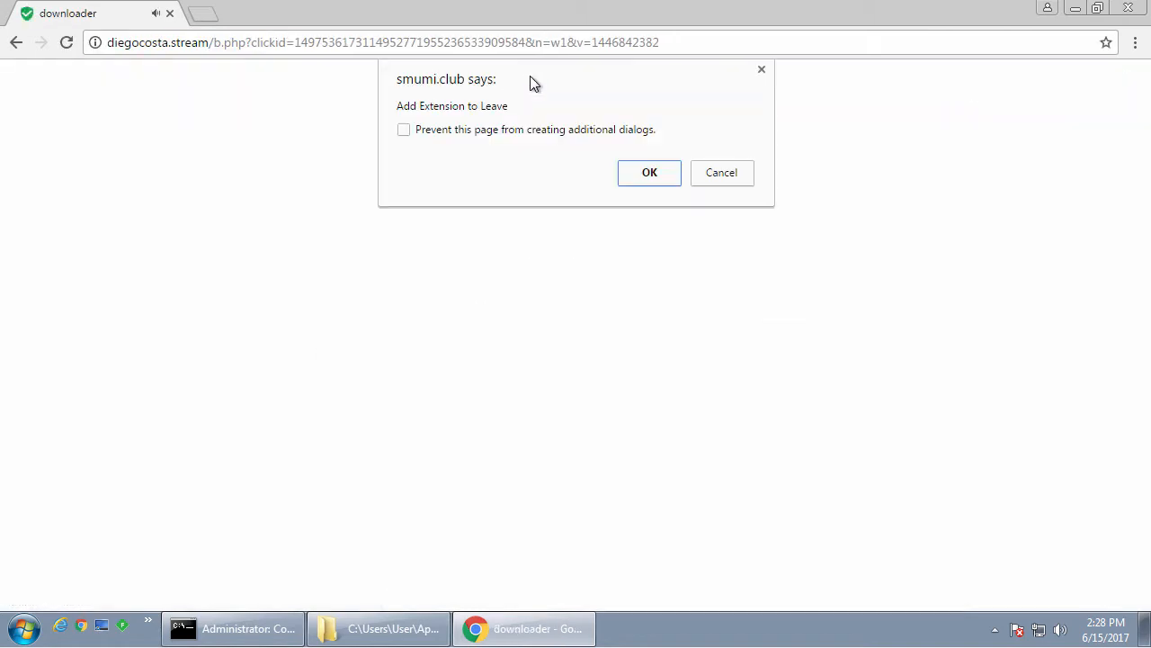
mouse_move(636, 141)
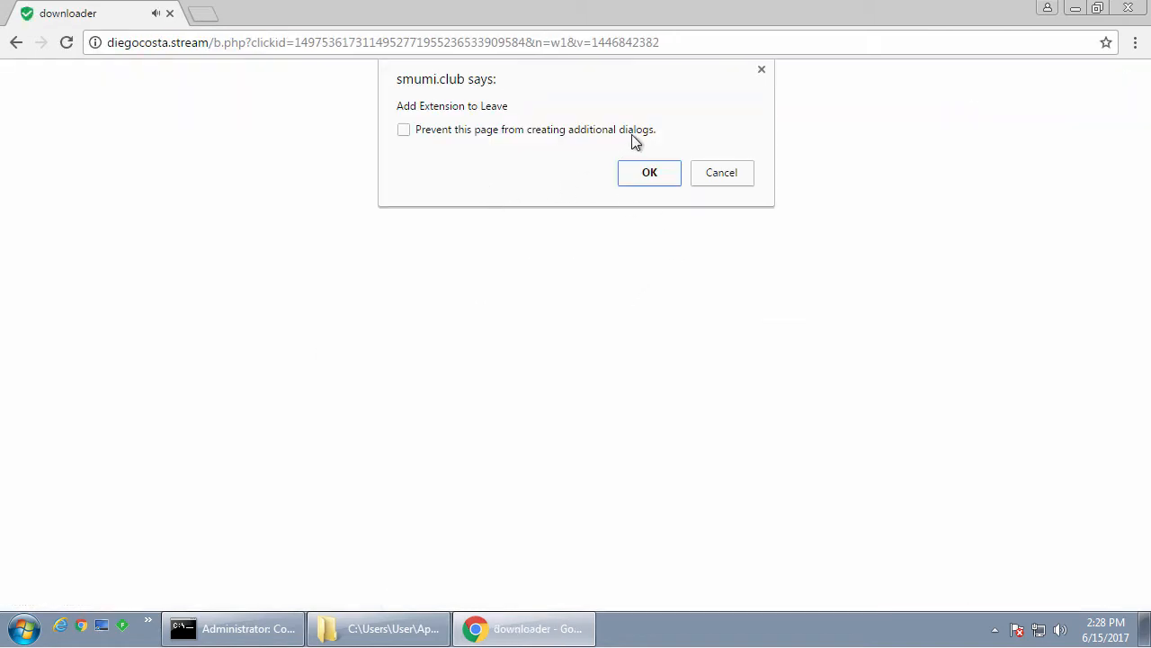
mouse_move(787, 424)
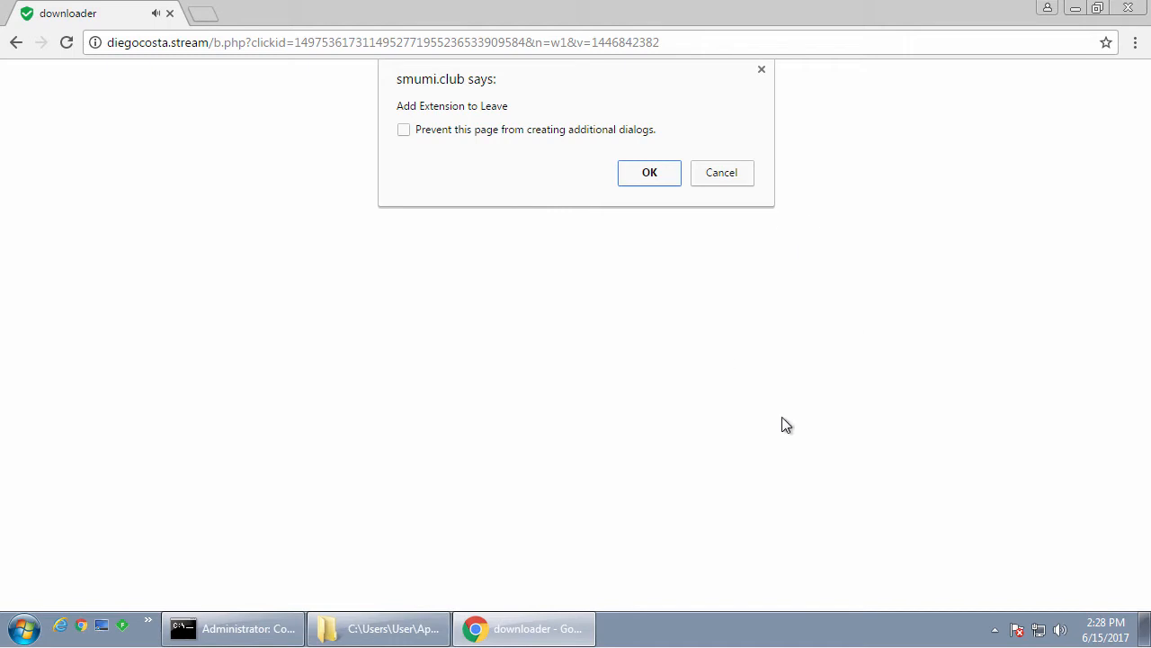
mouse_move(734, 189)
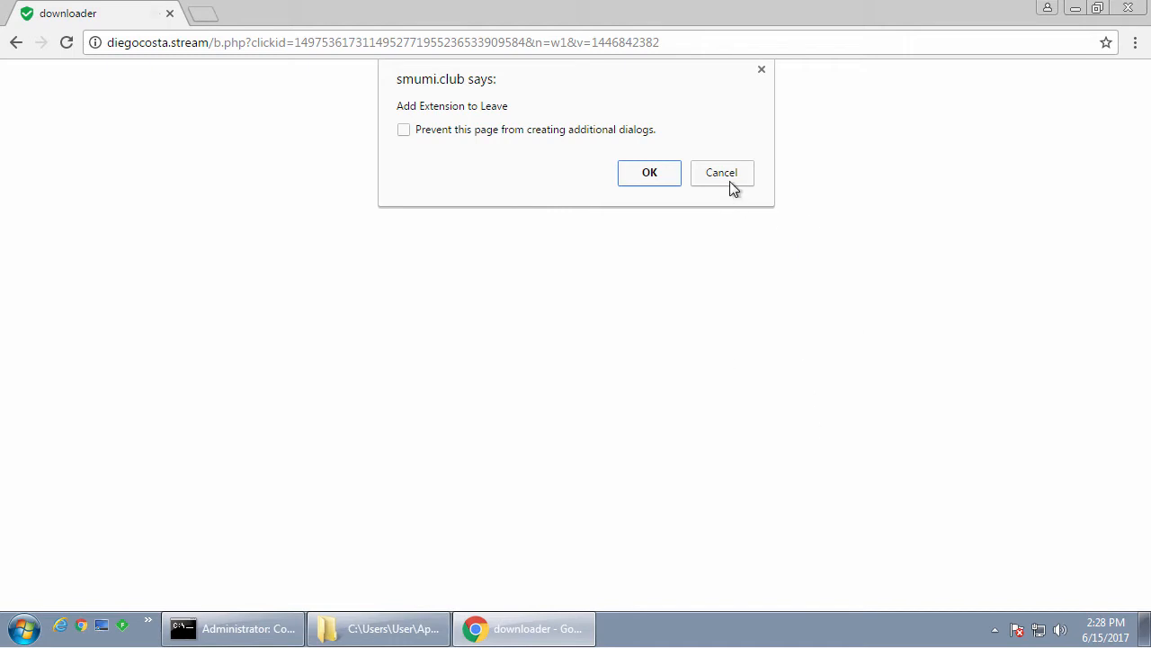
click(649, 172)
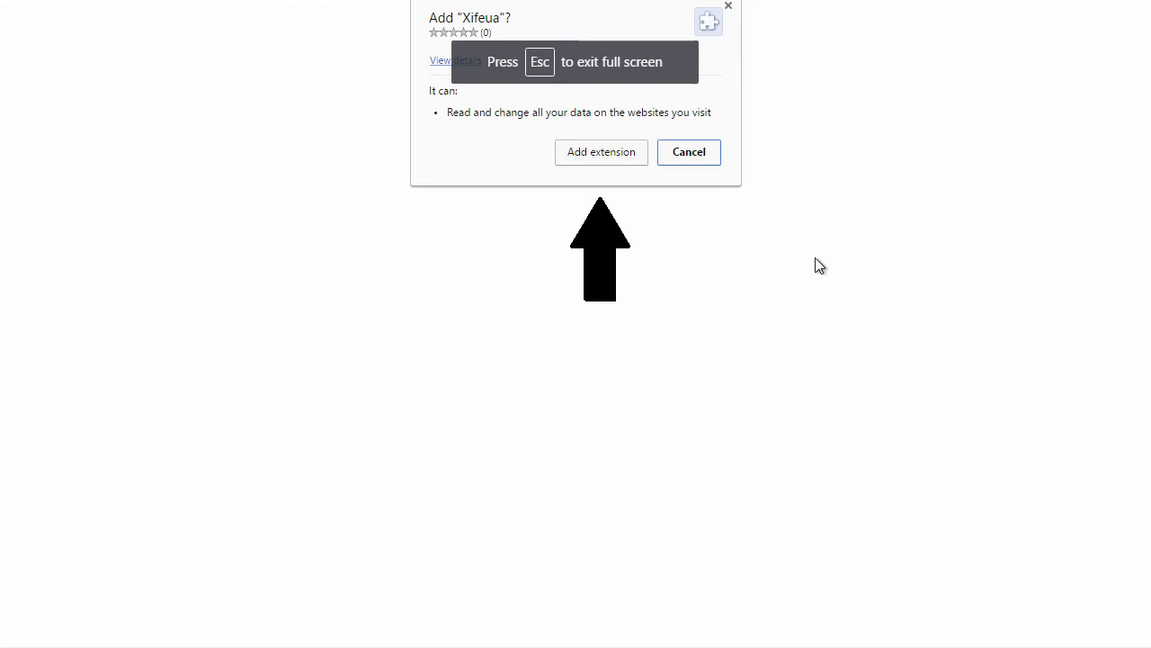
mouse_move(601, 185)
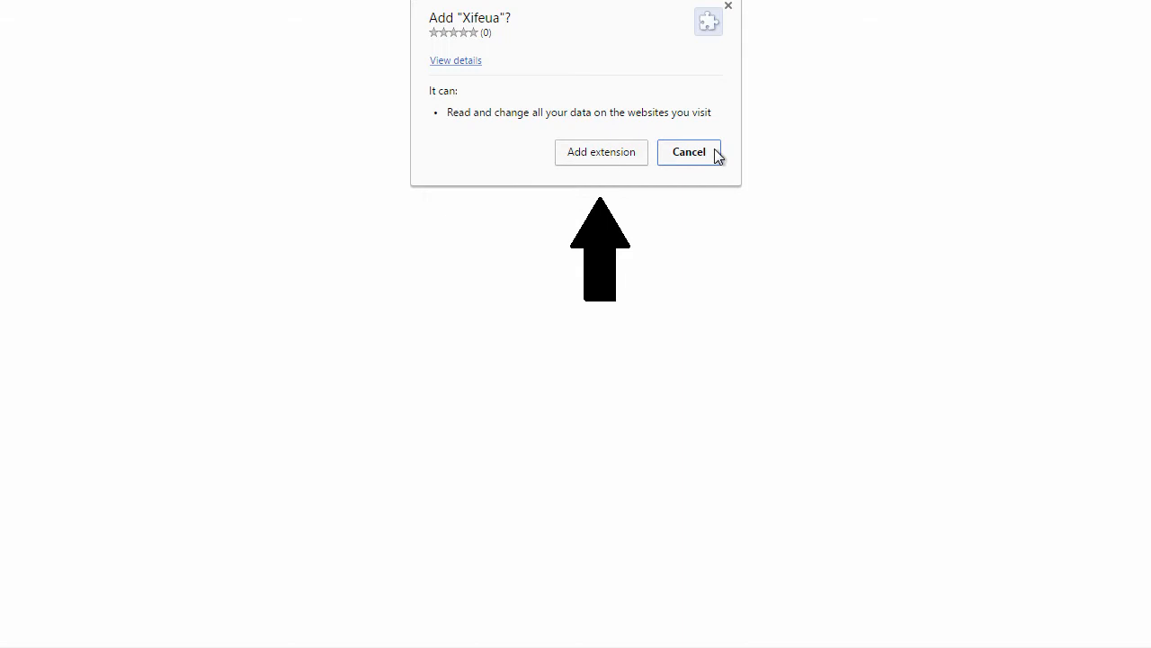
mouse_move(635, 123)
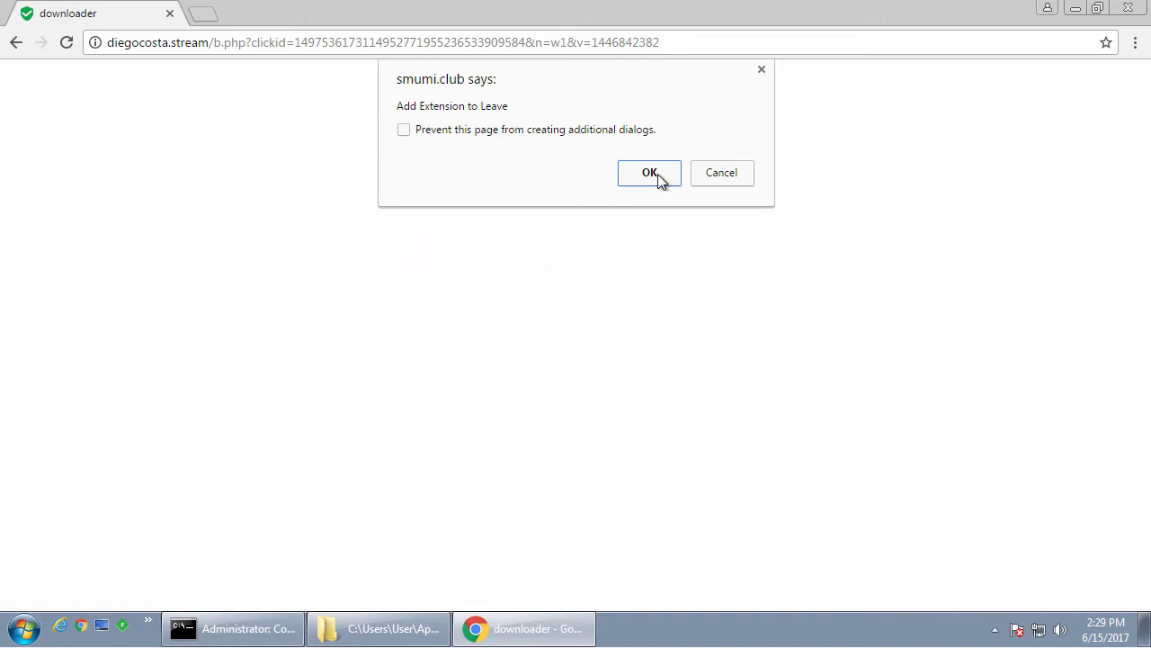
mouse_move(466, 315)
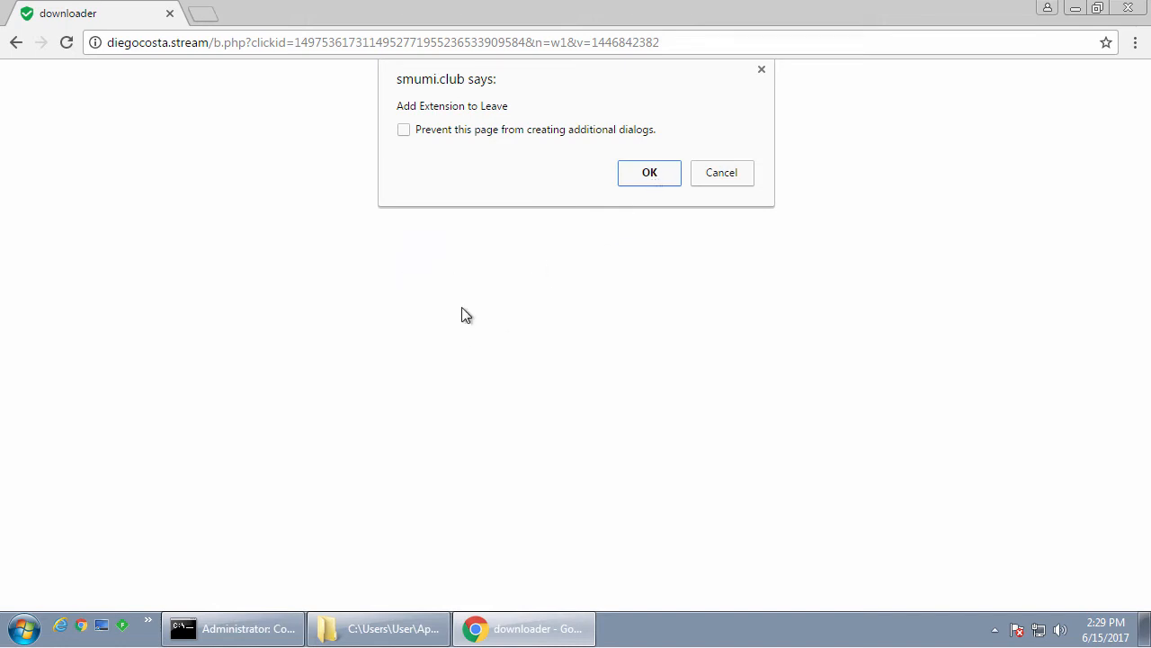
click(649, 173)
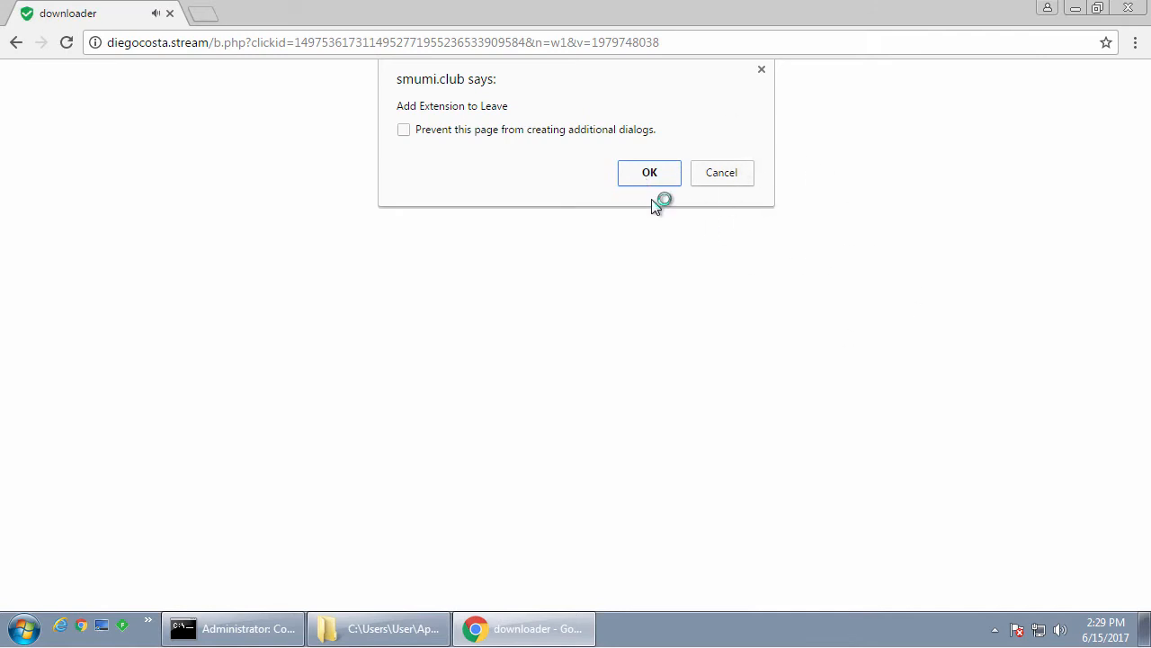
Accept the page's prompt and add the Web Friend extension to Chrome.
click(650, 173)
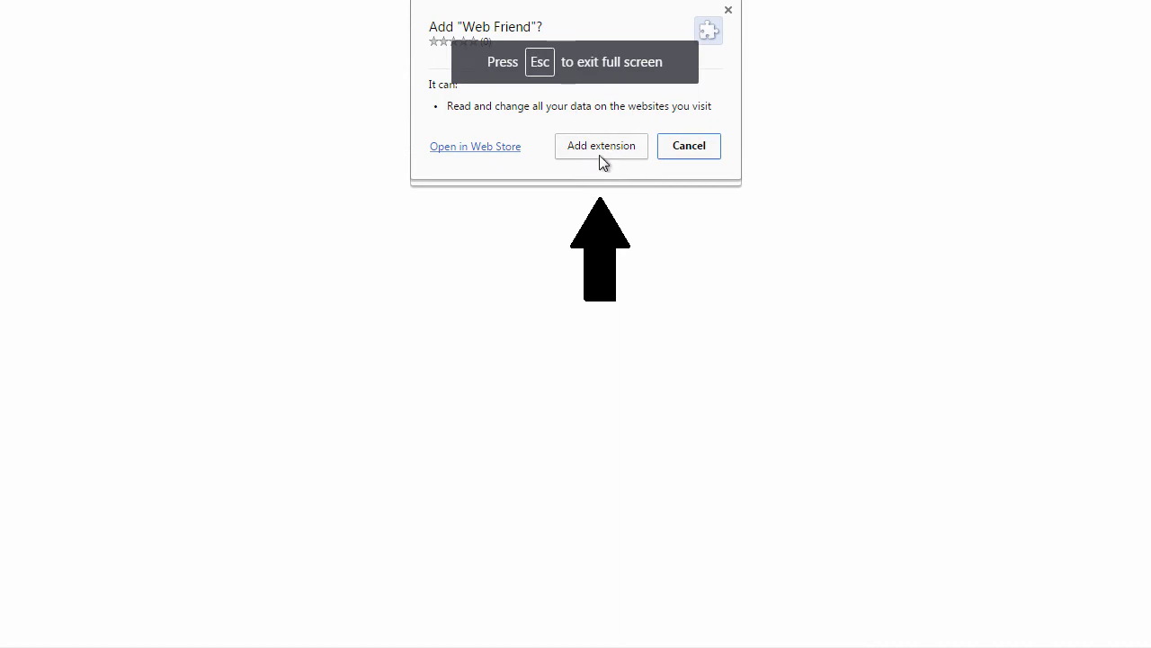
mouse_move(557, 50)
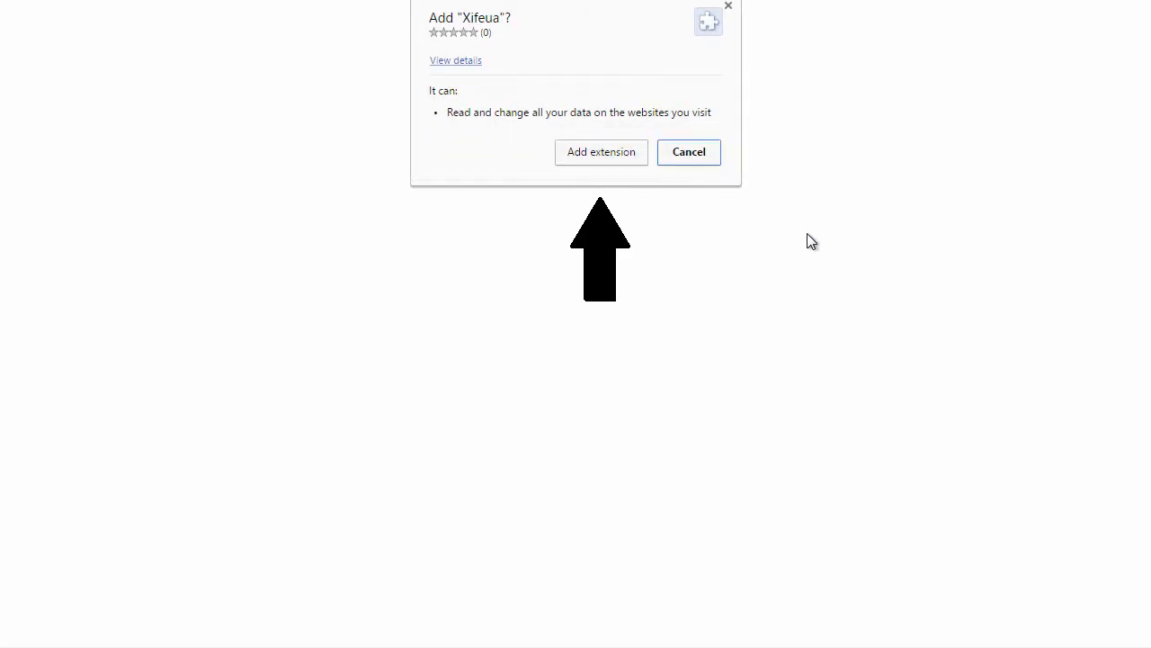
click(601, 151)
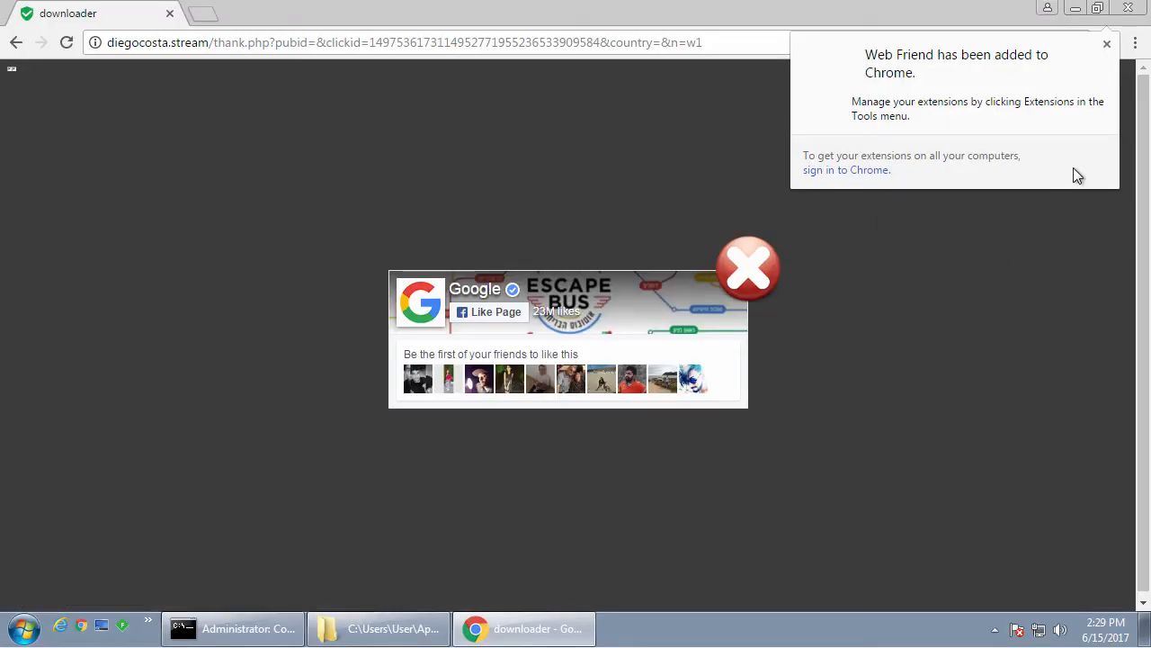
Dismiss the extension-added notice and view Web Friend's Chrome Web Store listing.
click(1108, 43)
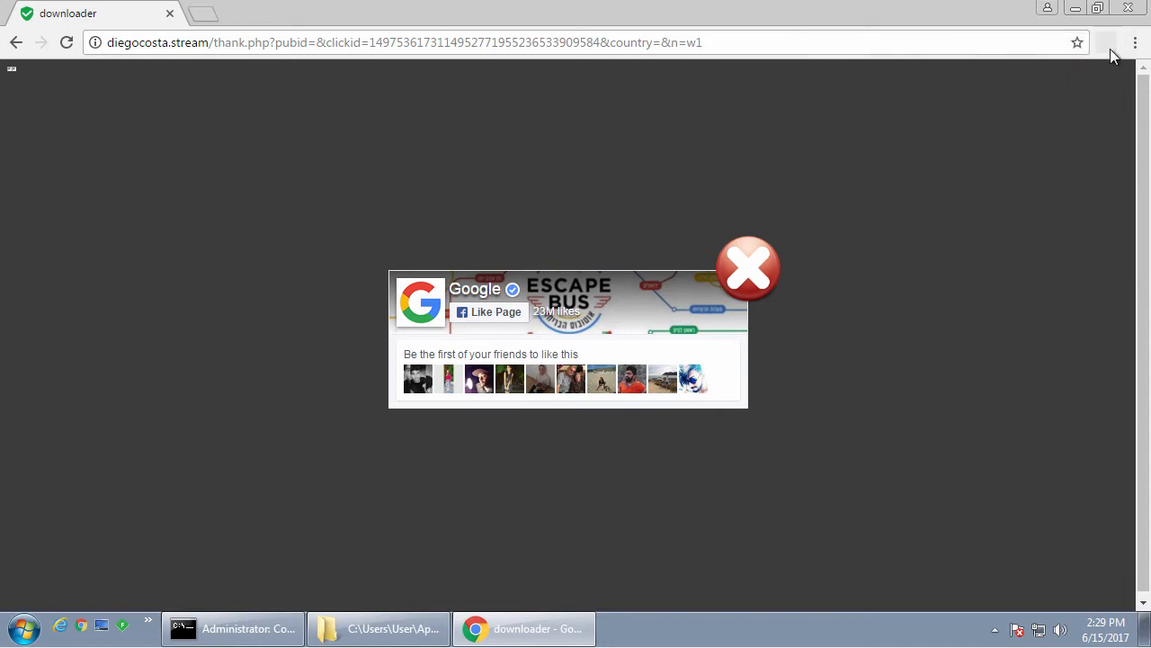
right_click(1106, 43)
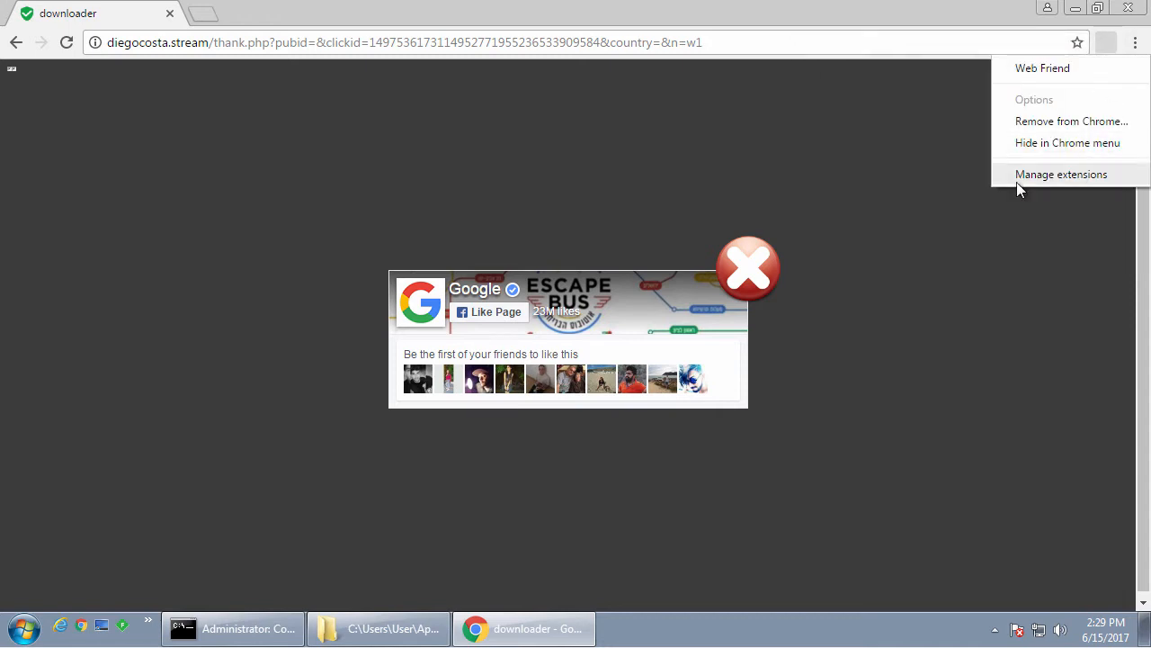
mouse_move(1113, 50)
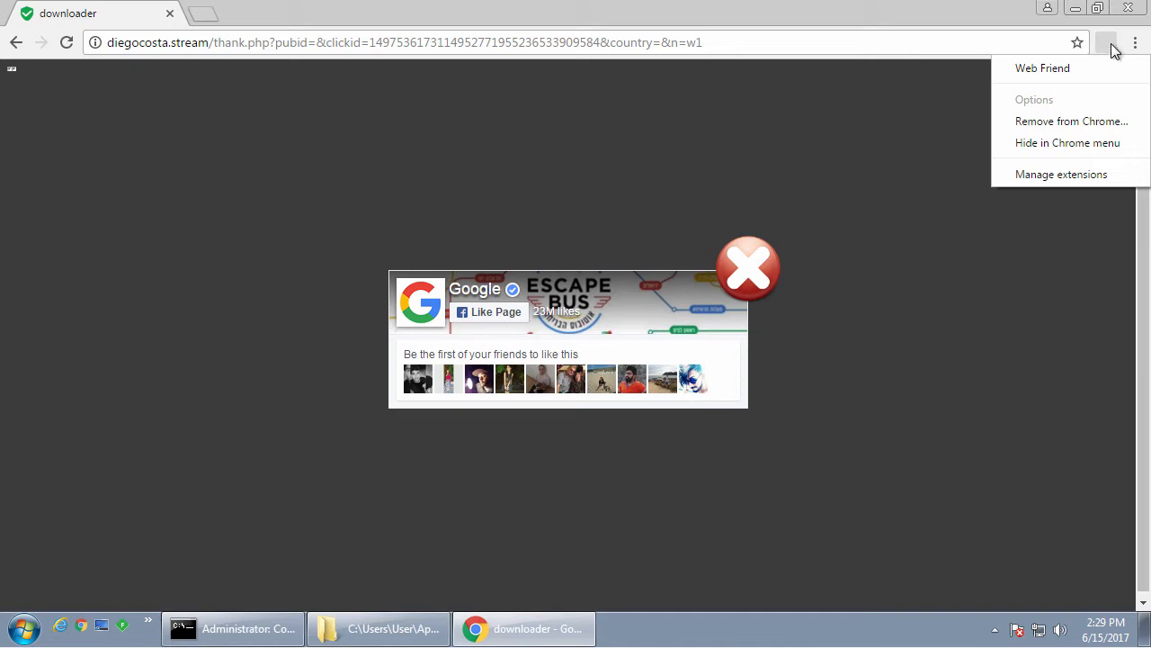
click(1044, 68)
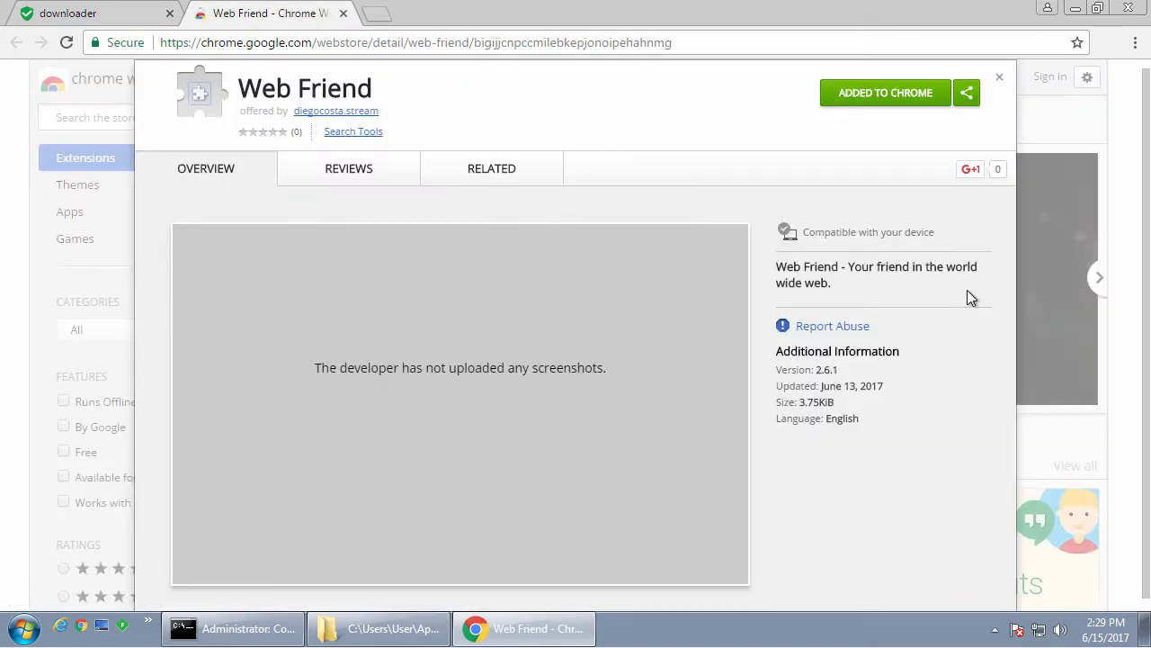
mouse_move(961, 266)
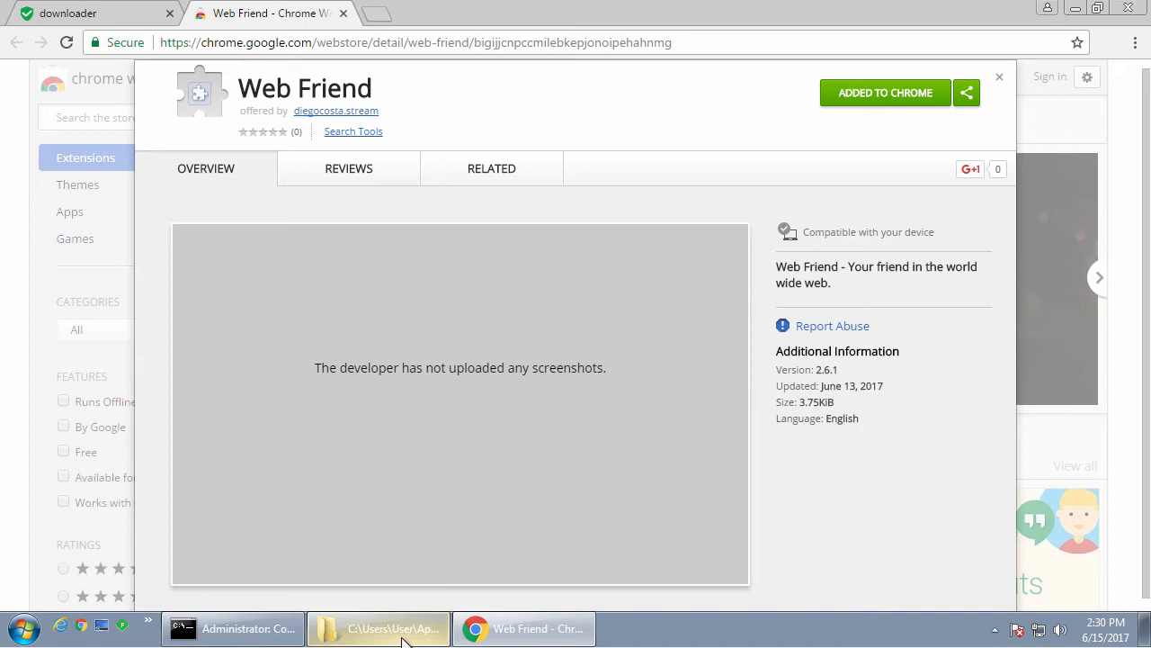
mouse_move(1004, 83)
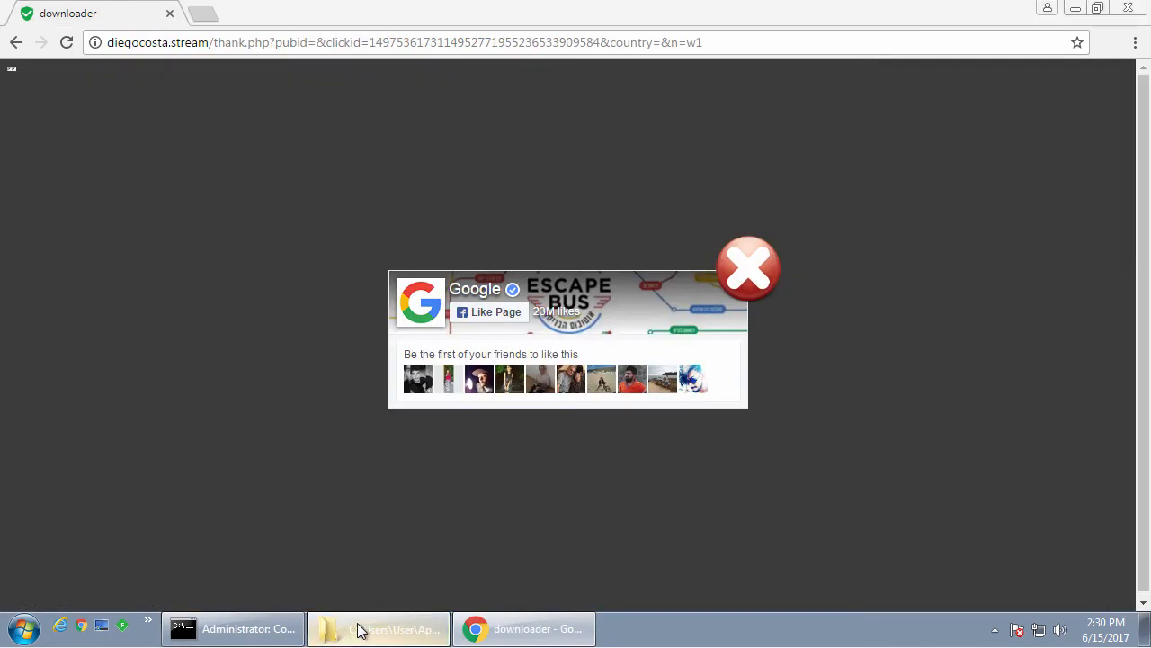
Navigate into Web Friend's 2.6.1_0 extension folder and try to open manifest.json.
click(378, 628)
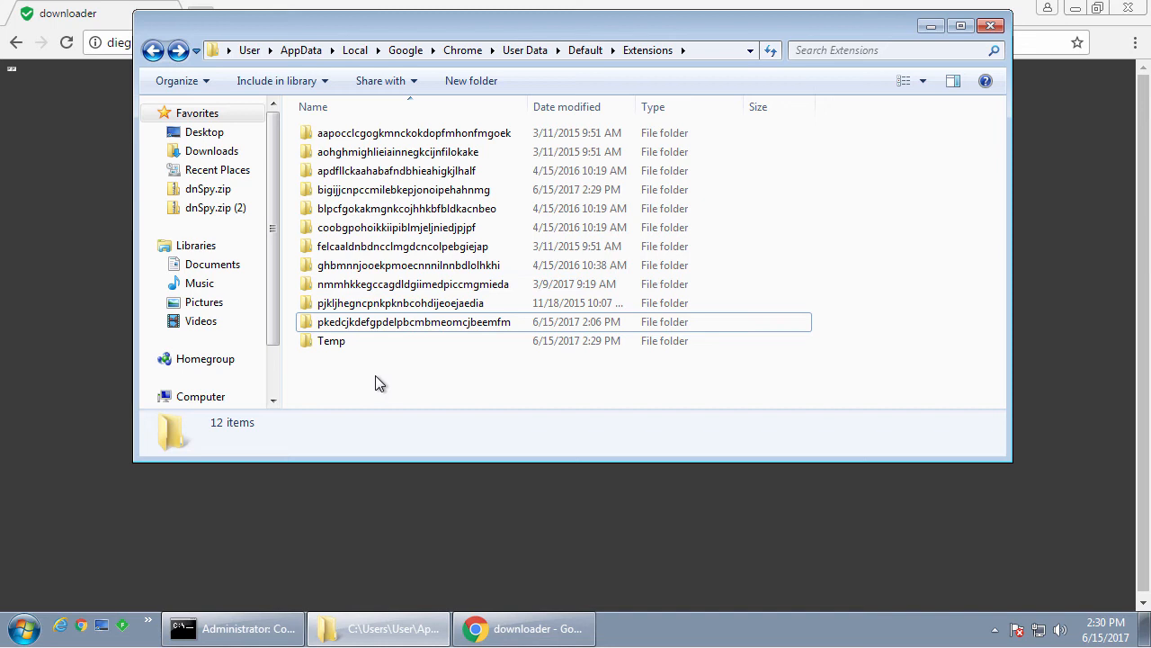
click(403, 190)
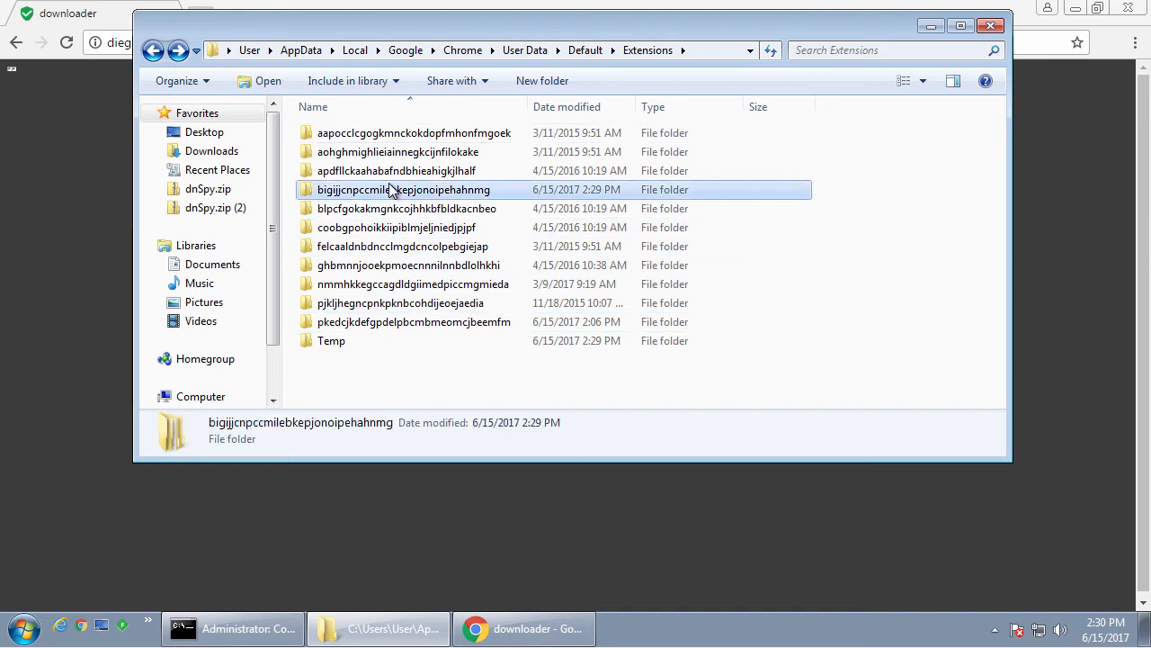
double_click(403, 189)
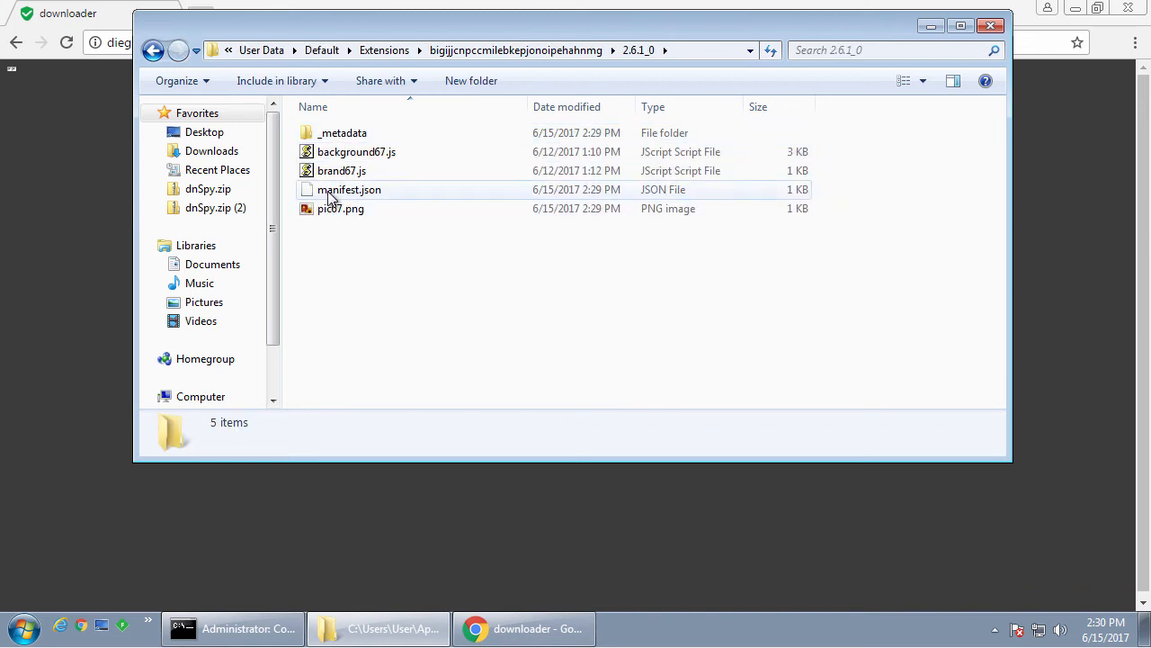
right_click(349, 189)
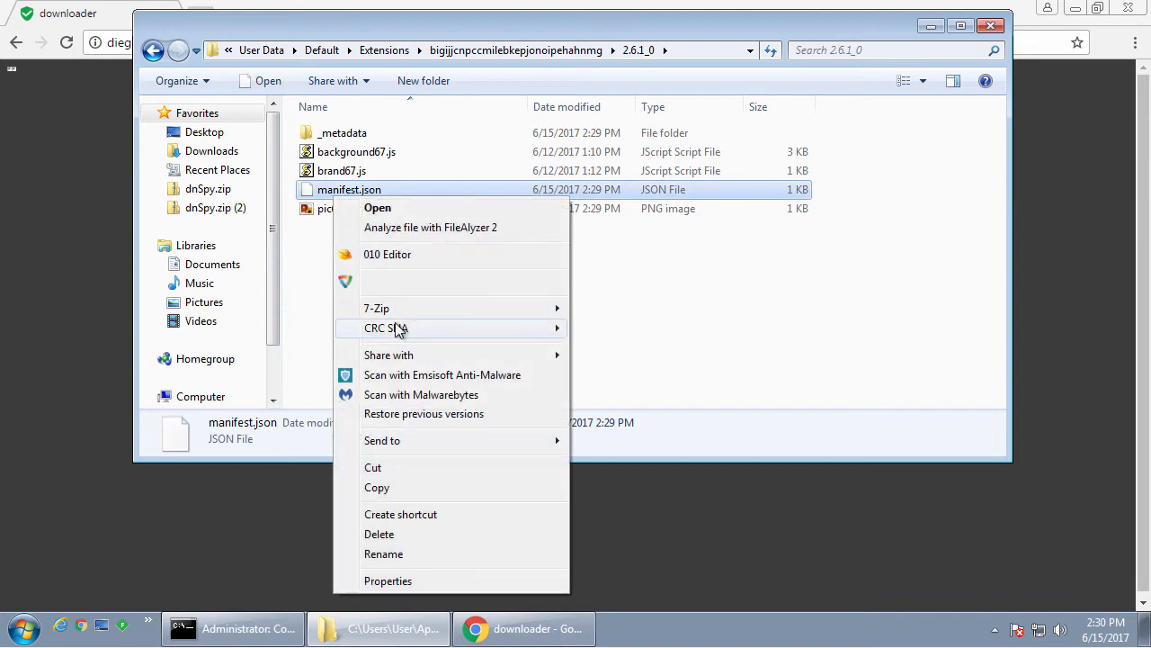
click(378, 208)
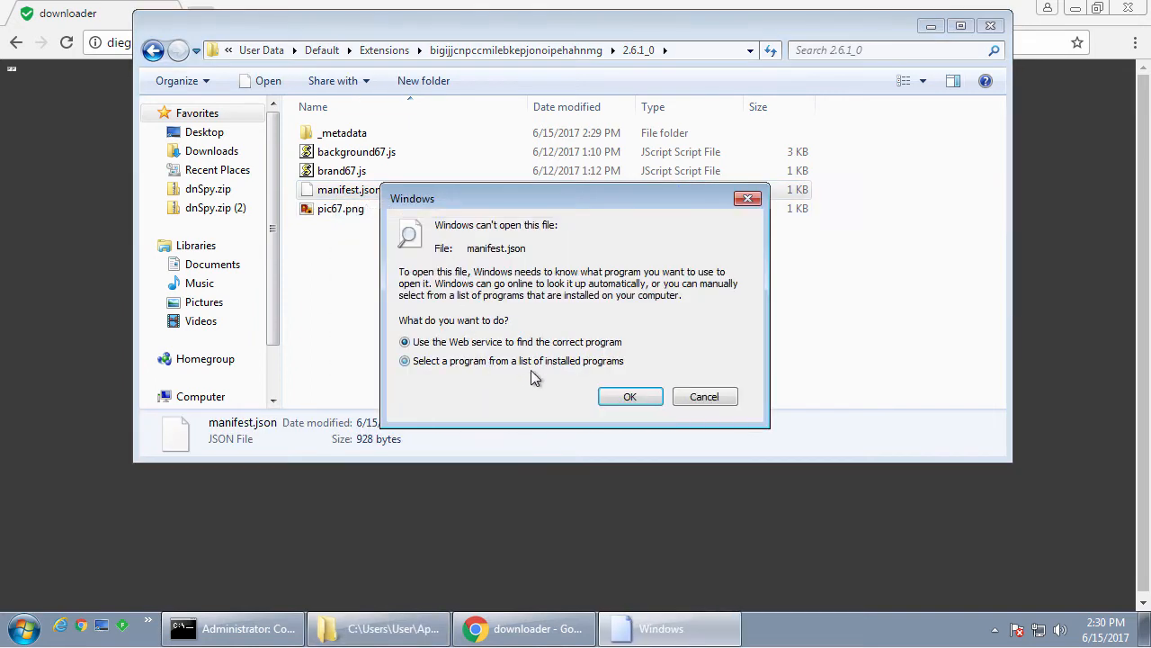
View manifest.json via the installed-program list, then select brand67.js in the folder.
click(629, 396)
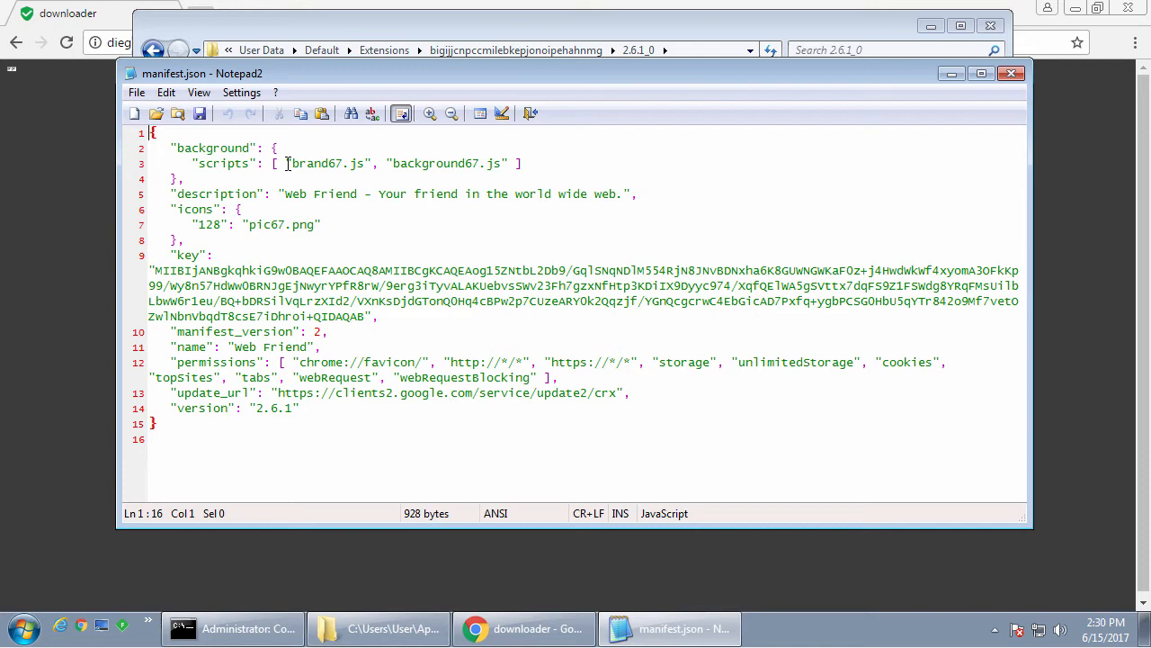
double_click(327, 162)
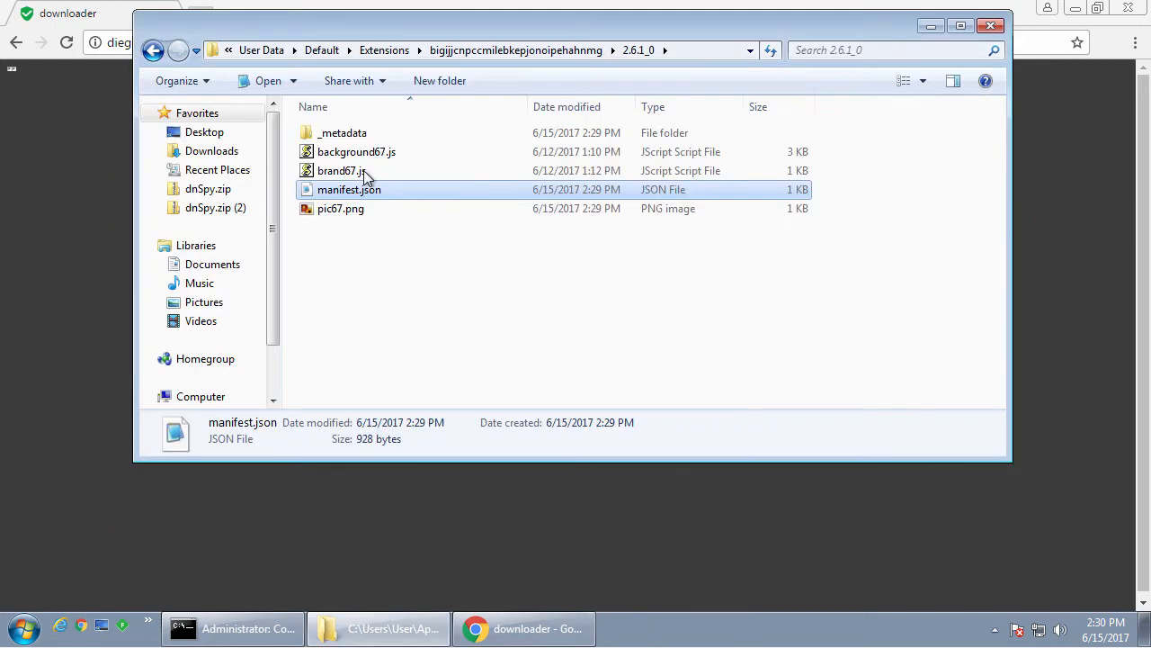
Open brand67.js and background67.js in Notepad2, keeping brand67.js's clever-find URL in front.
right_click(338, 169)
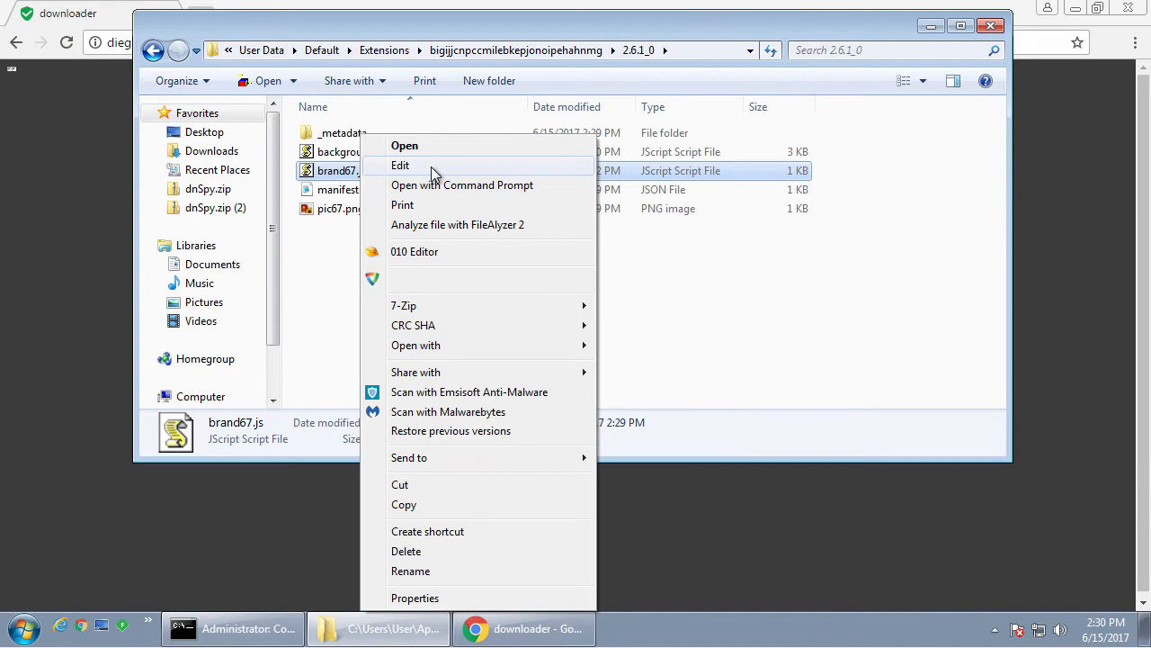
click(399, 165)
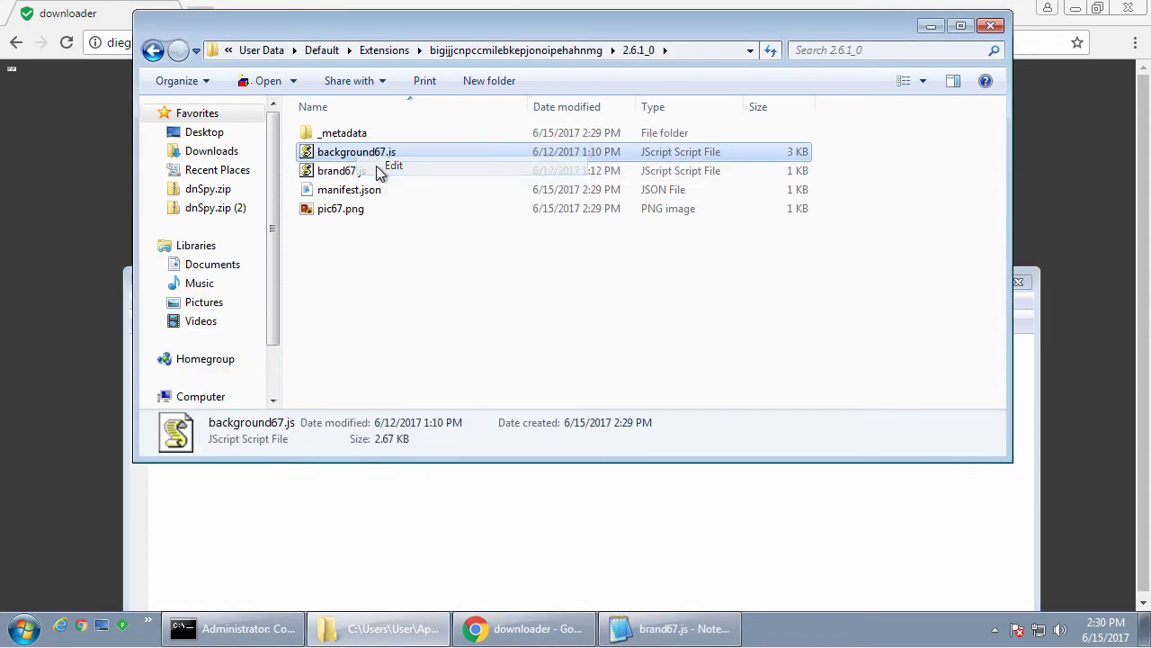
double_click(356, 151)
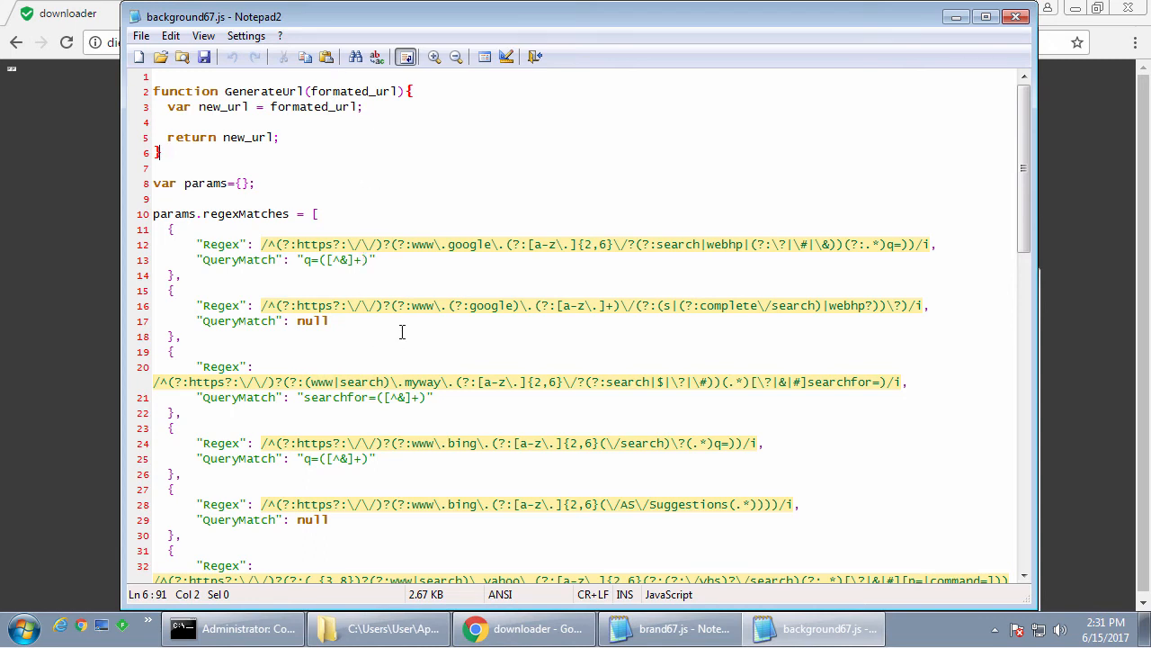
scroll(down, 3)
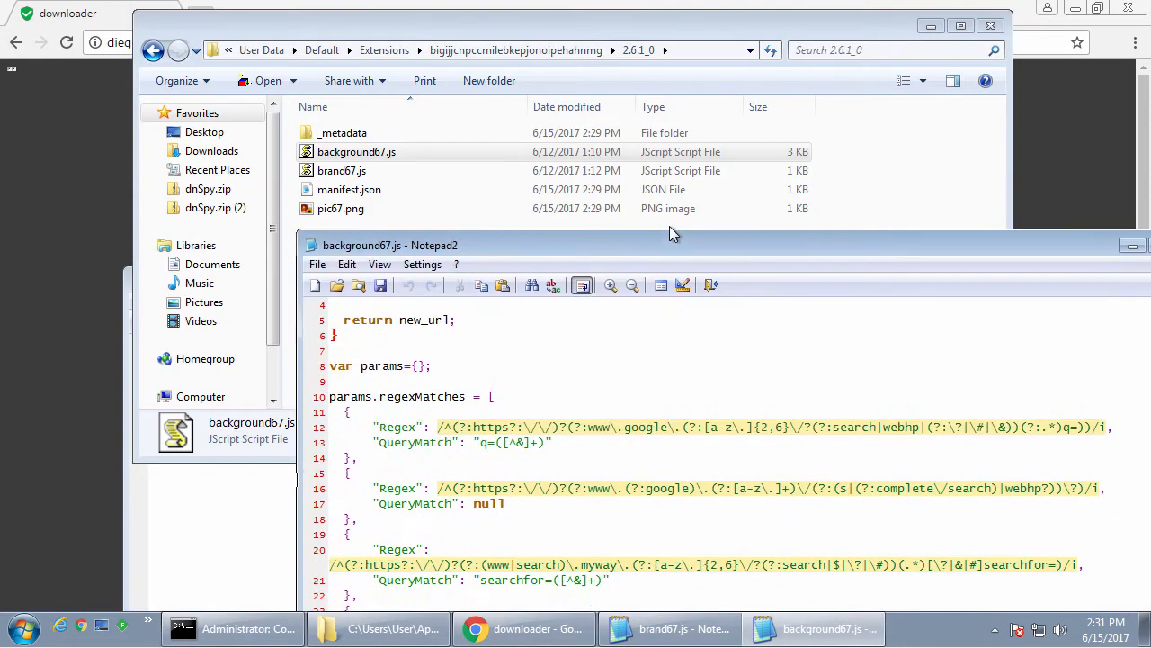
click(669, 628)
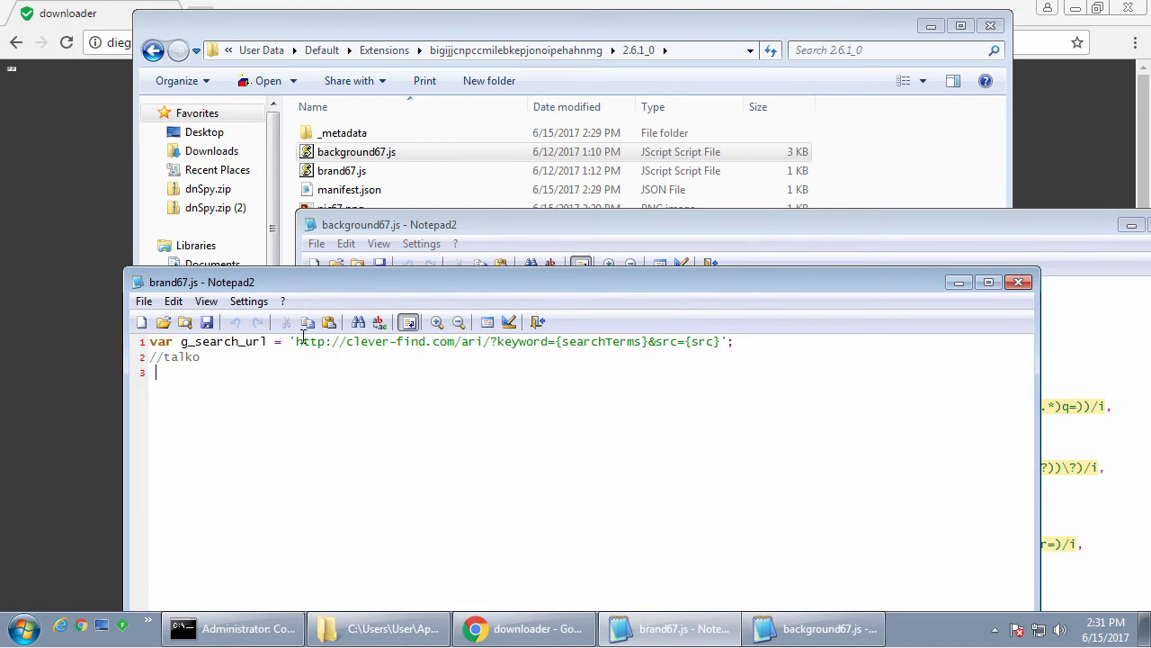
Read background67.js's redirecturl and regexMatches code, then switch back to Chrome.
click(823, 628)
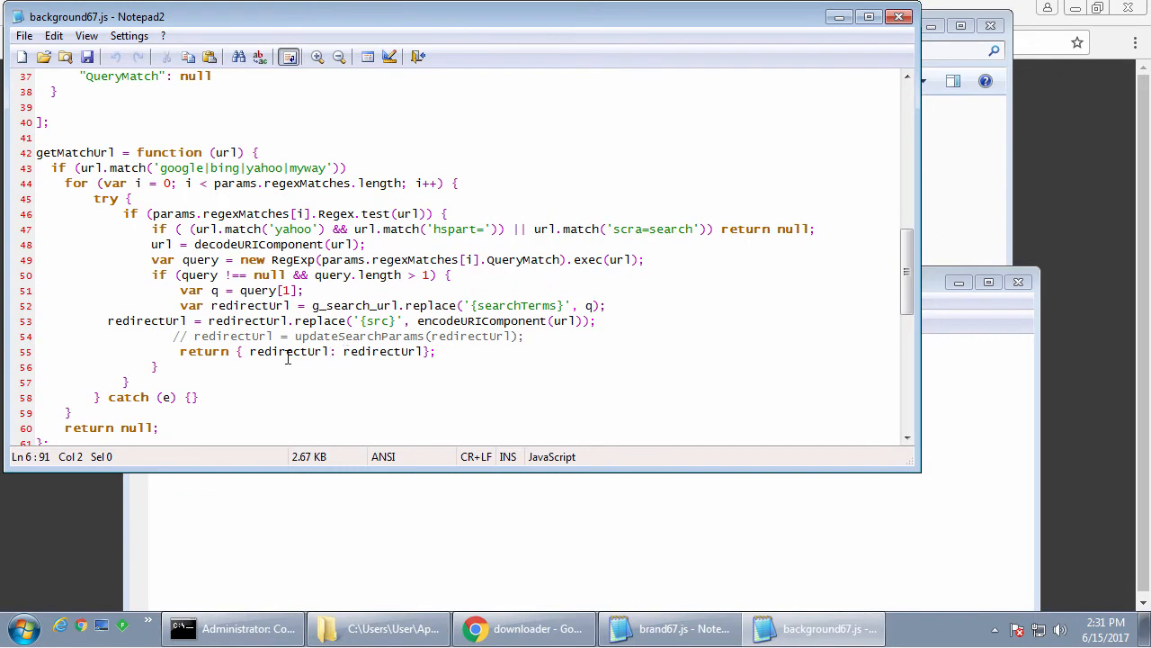
double_click(249, 306)
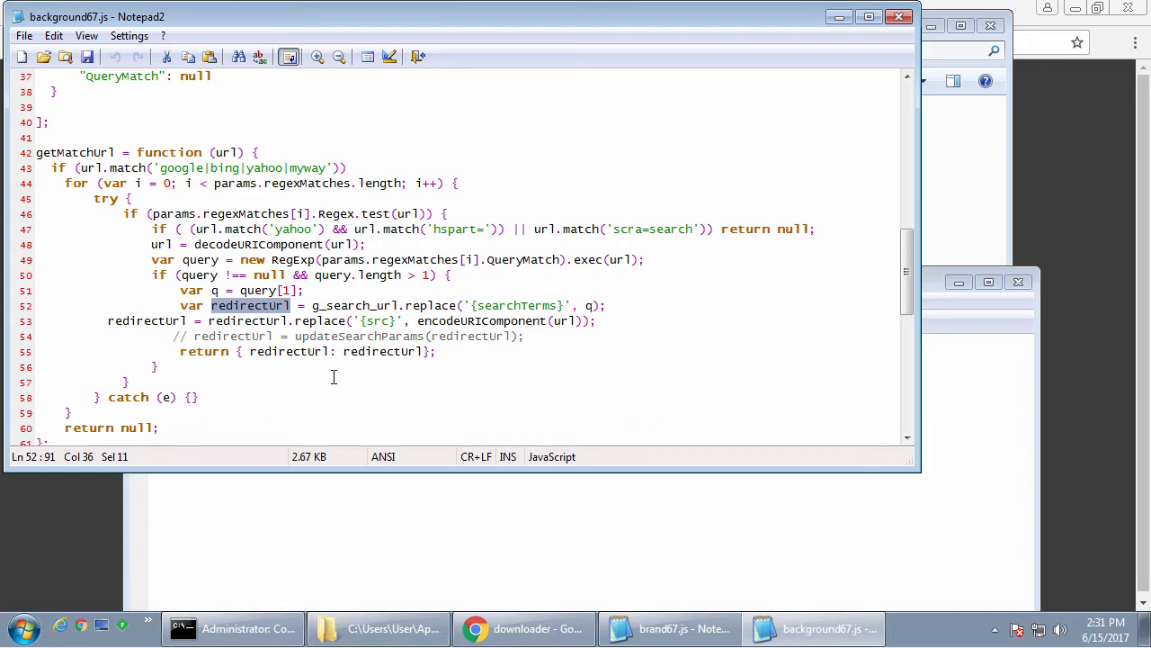
click(669, 628)
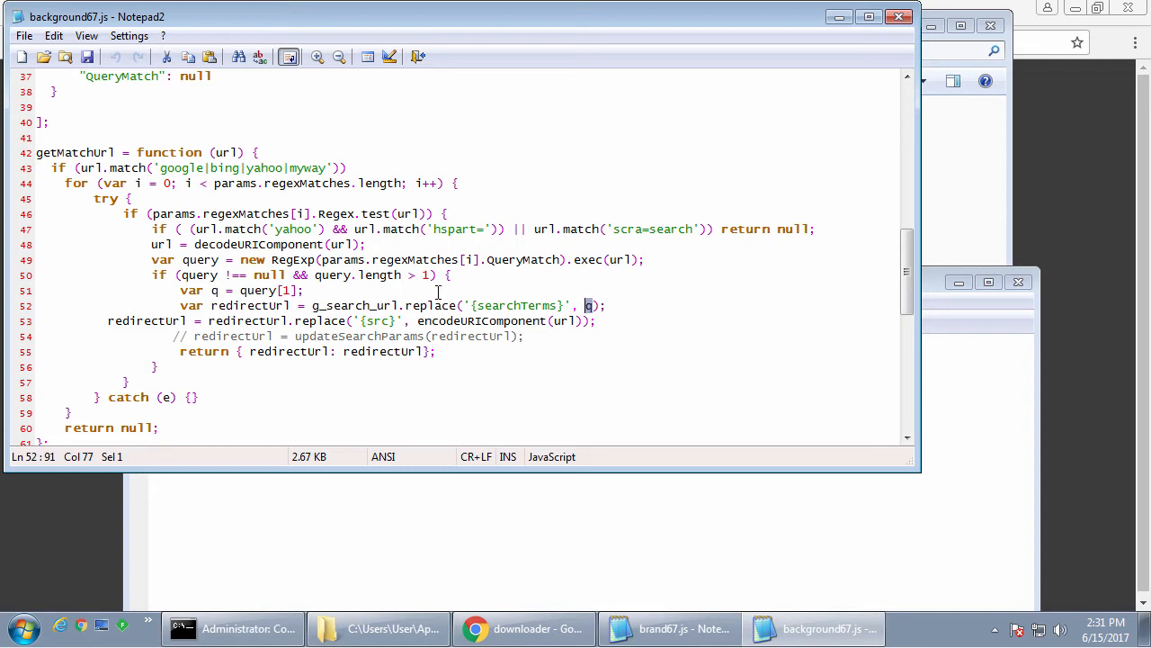
scroll(up, 3)
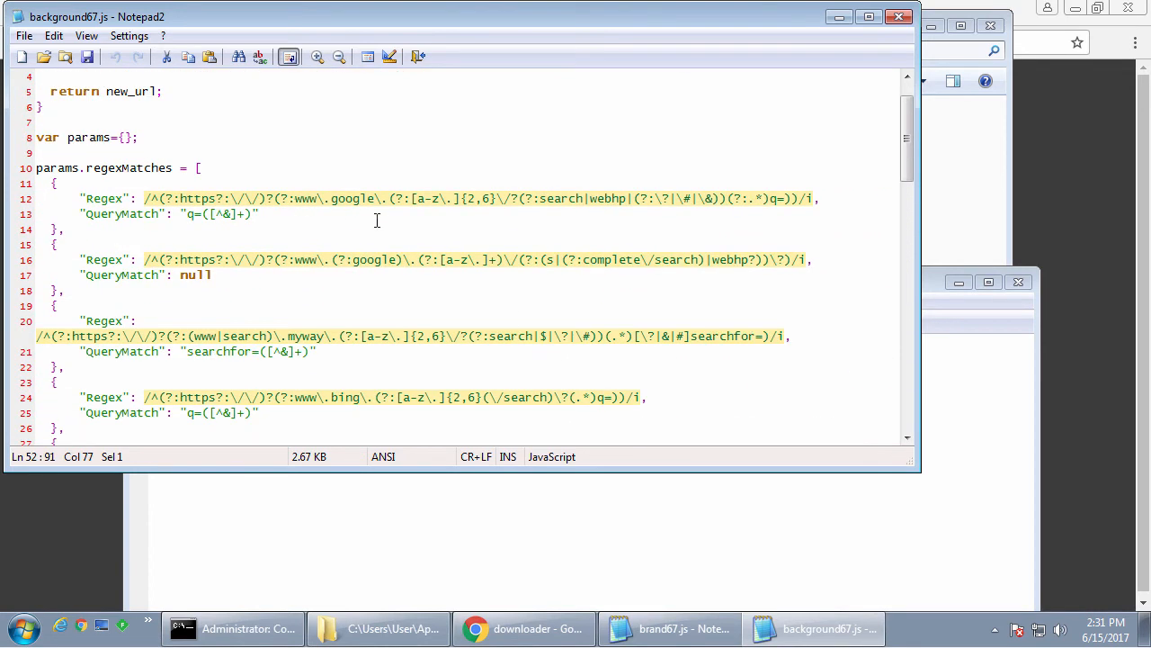
scroll(down, 3)
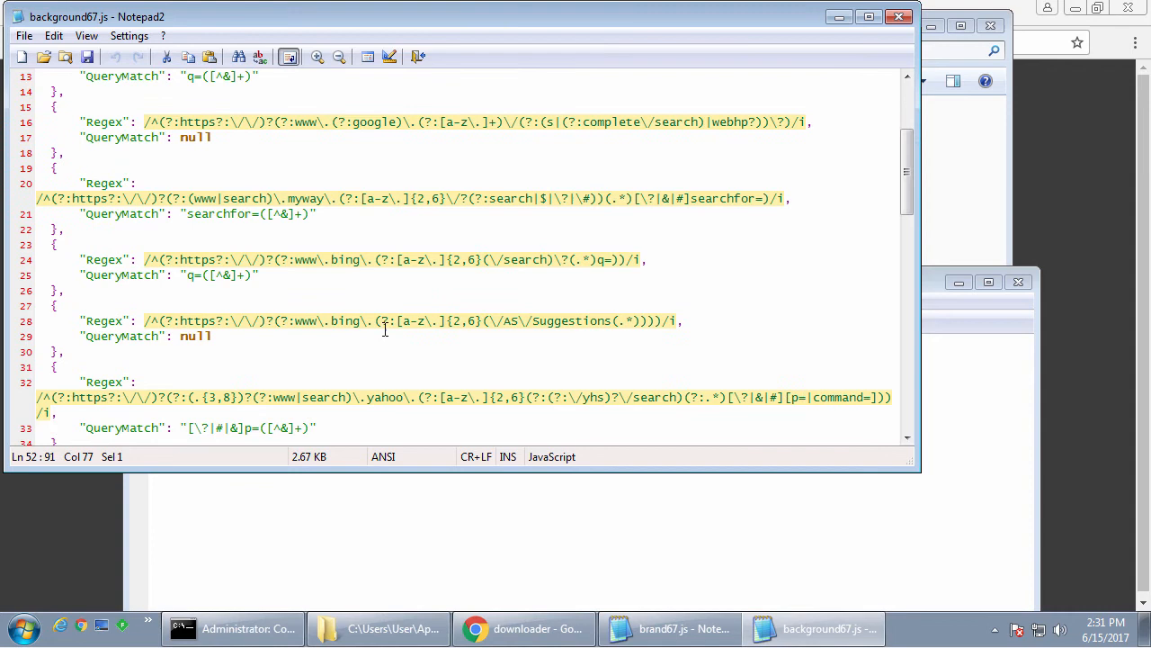
scroll(down, 3)
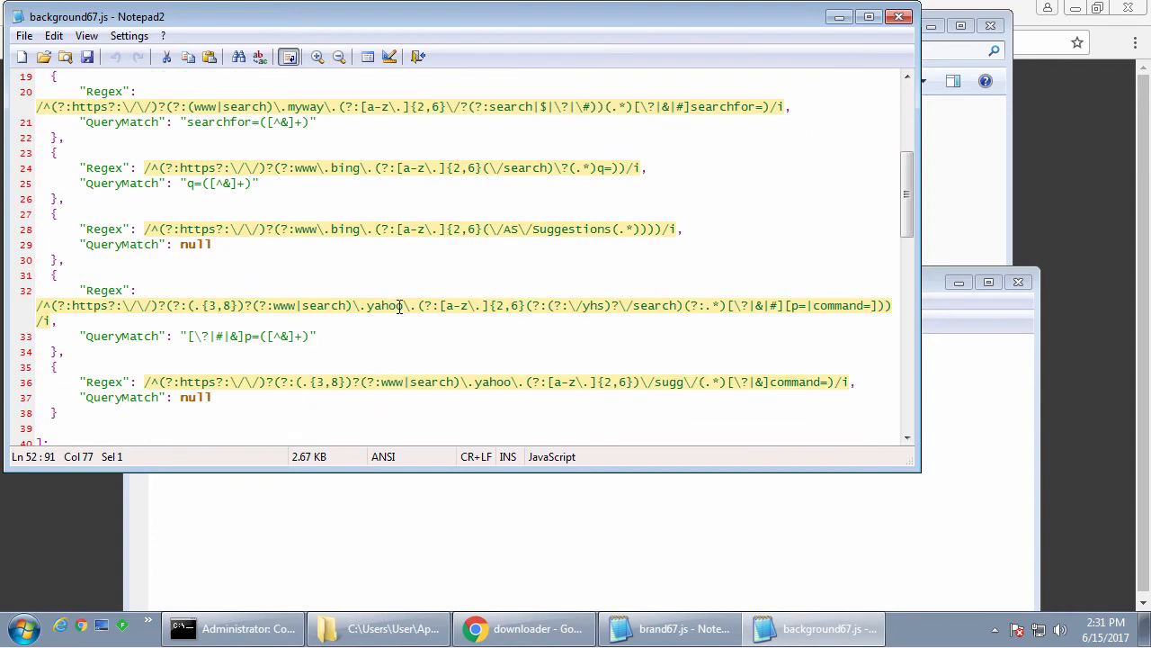
scroll(down, 3)
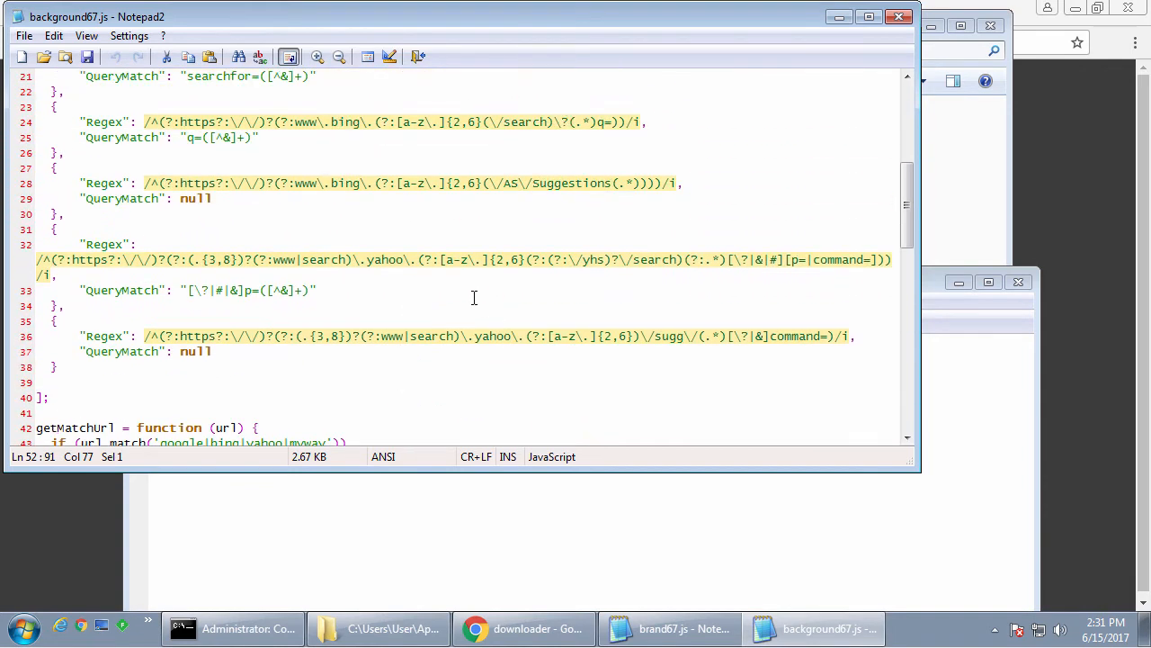
click(683, 628)
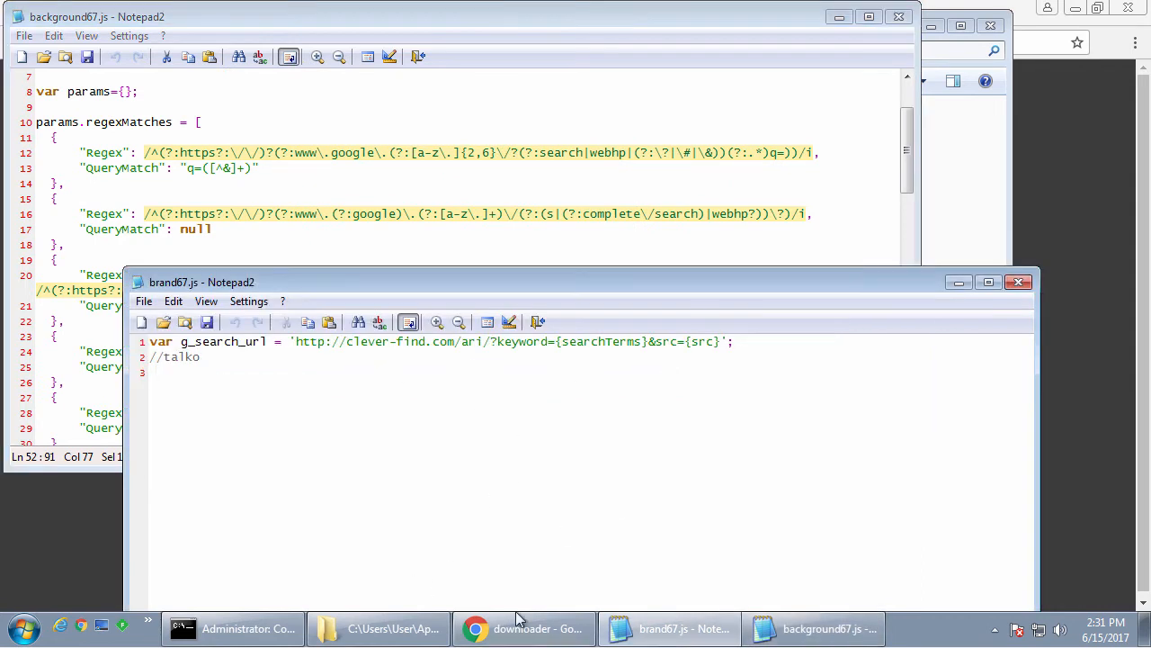
click(522, 628)
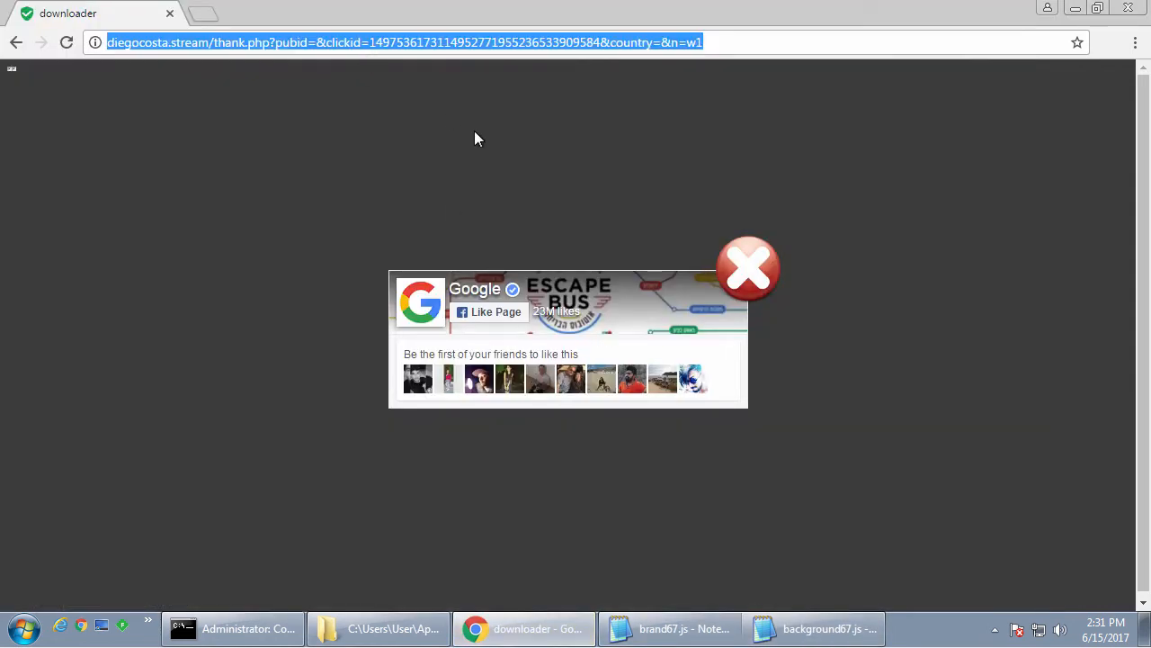
Search Bing for 'test', landing on Yahoo results, then launch Fiddler.
click(748, 268)
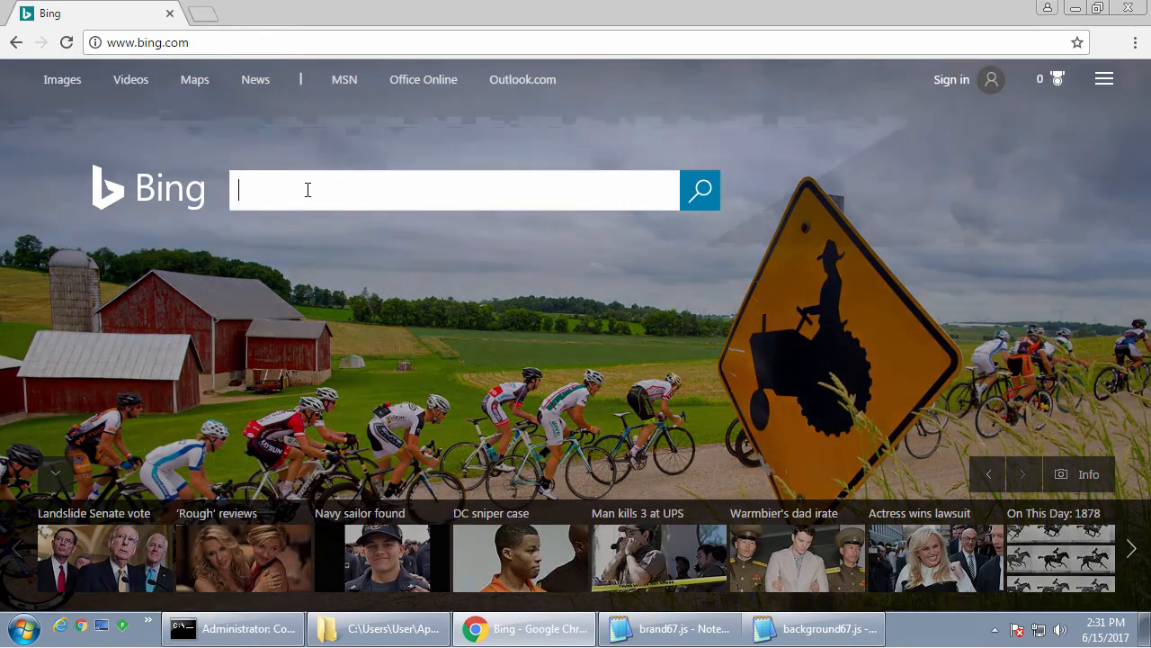
text(test)
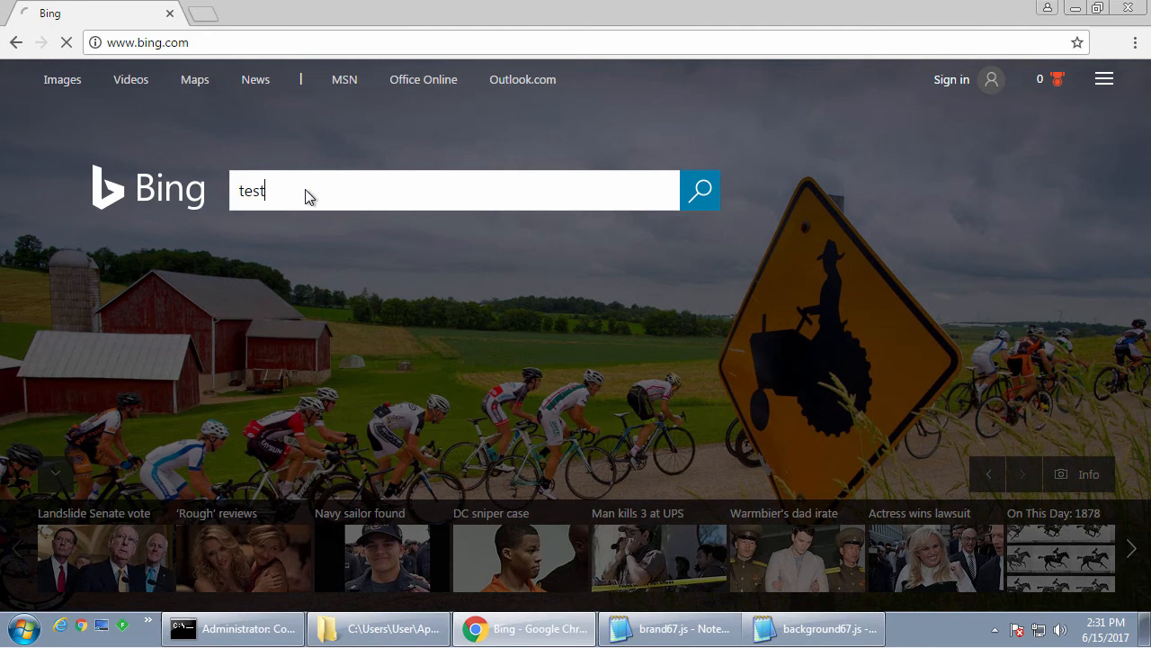
key(Return)
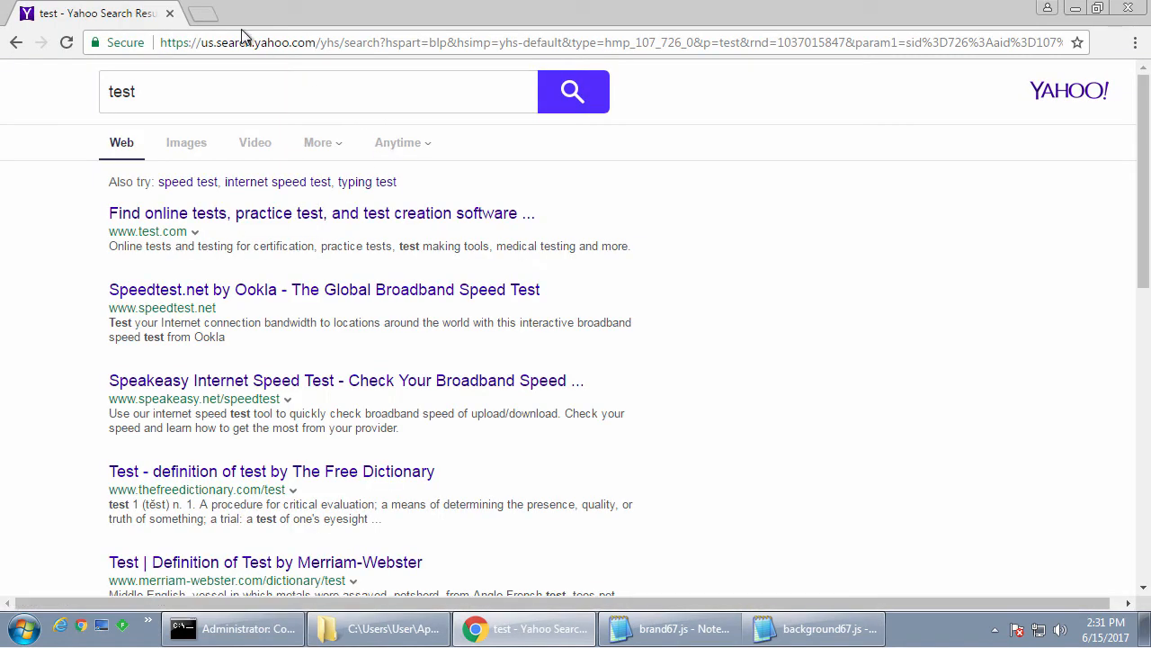
mouse_move(250, 50)
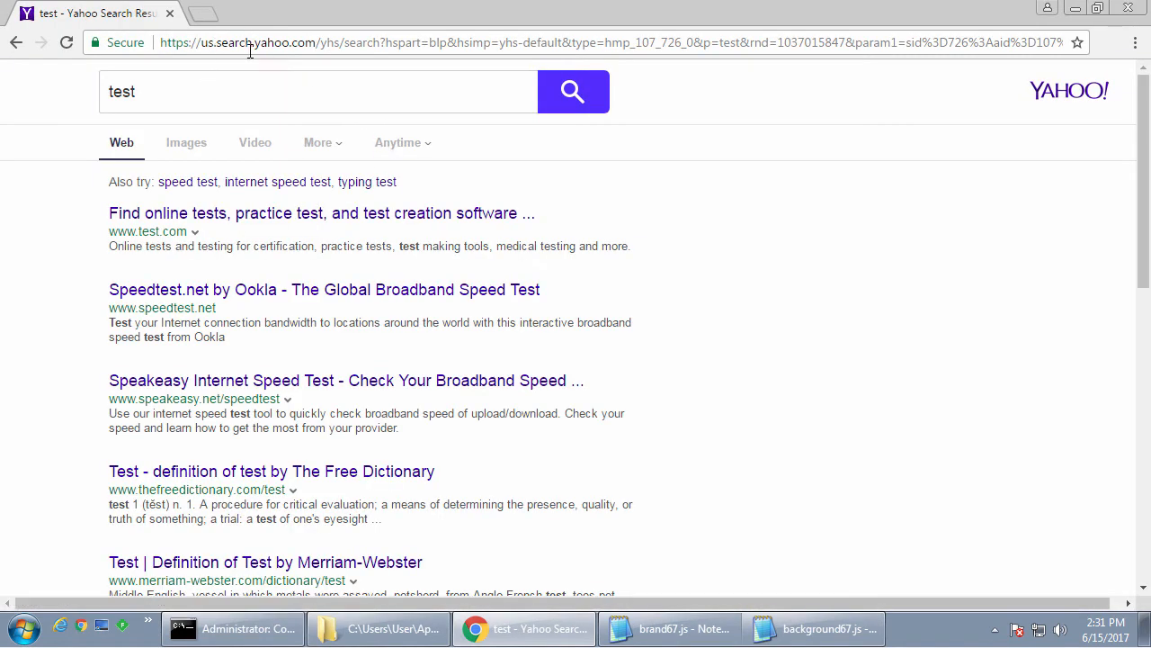
mouse_move(313, 61)
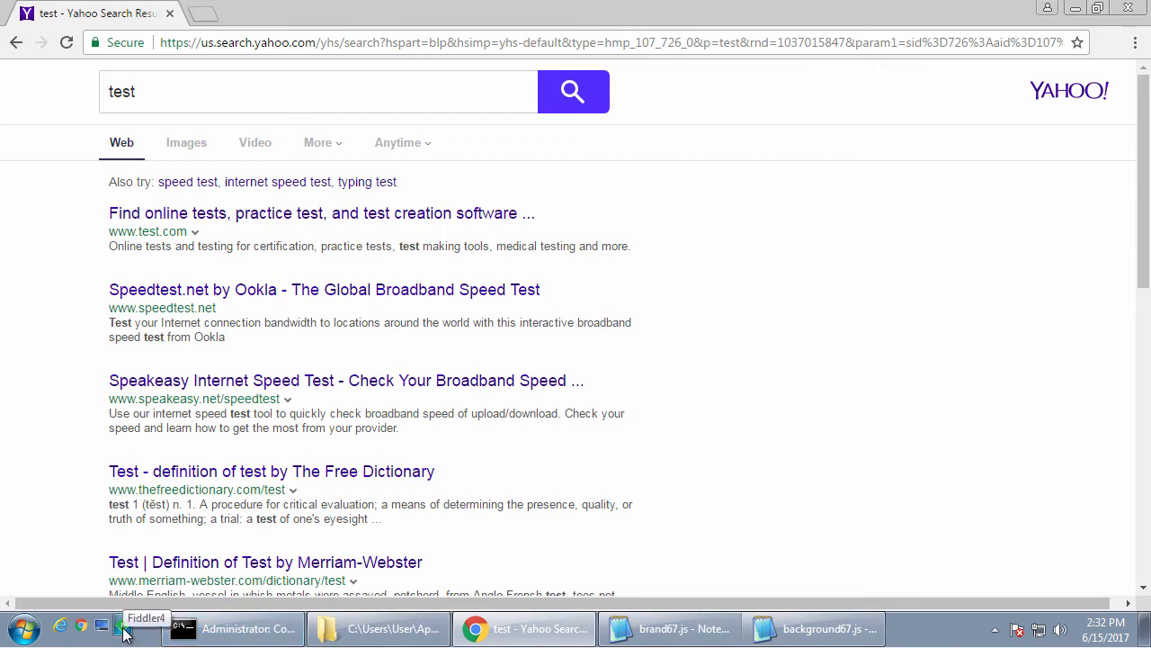
click(144, 628)
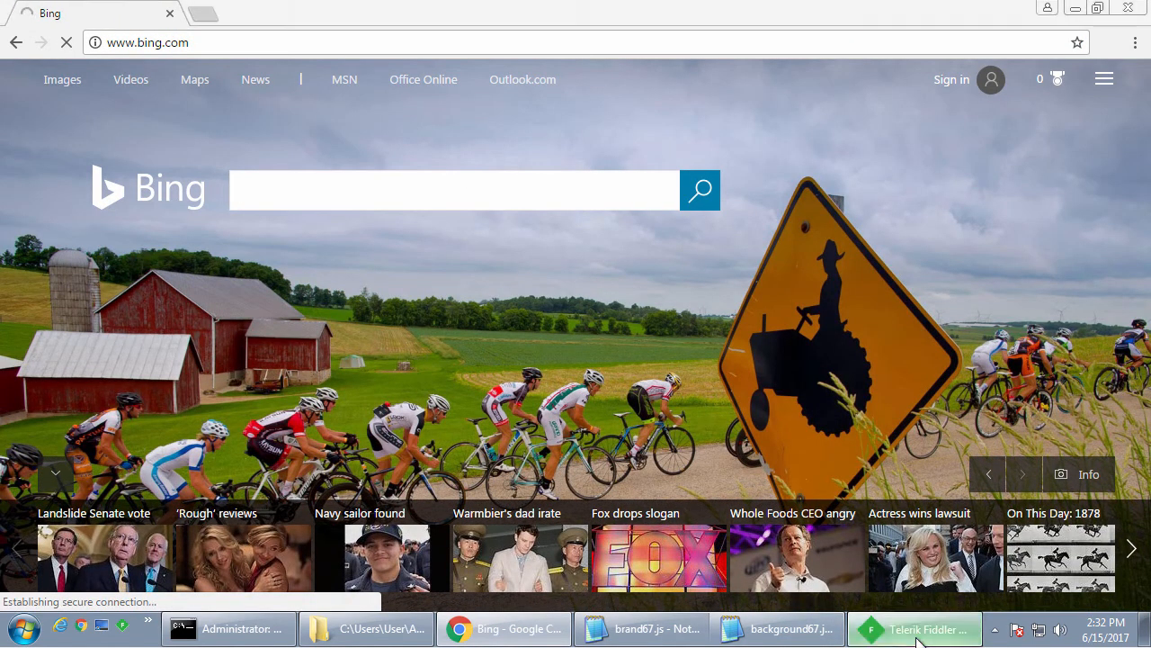
Repeat the Bing search for 'test' with Fiddler capturing, then switch to Fiddler.
click(914, 628)
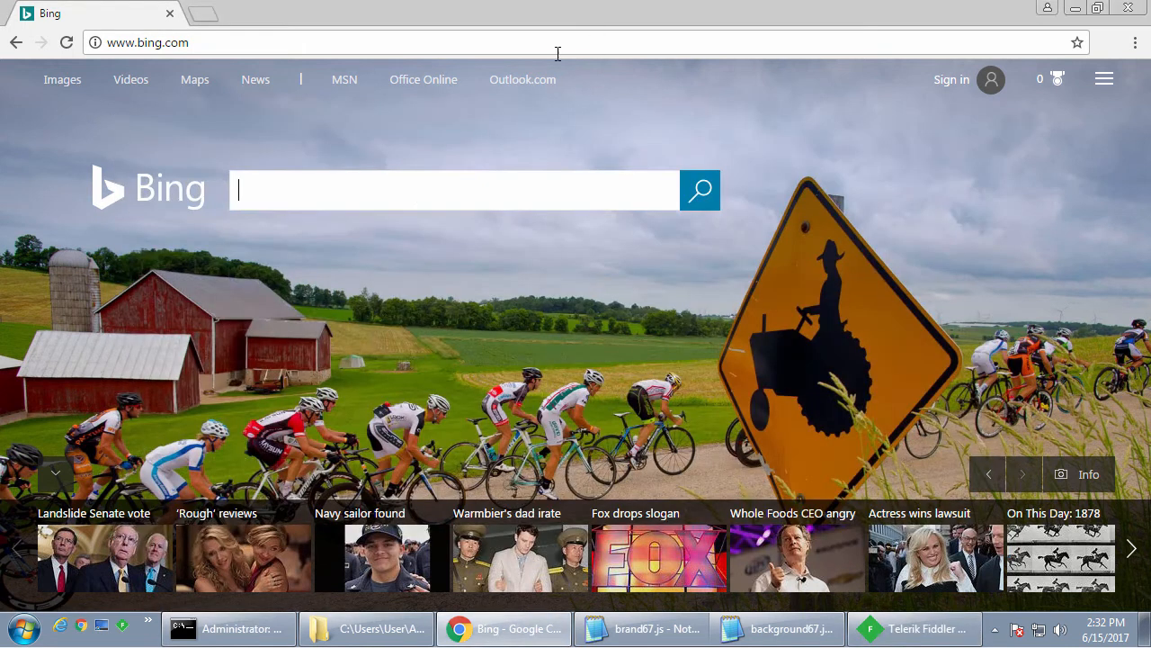
text(test)
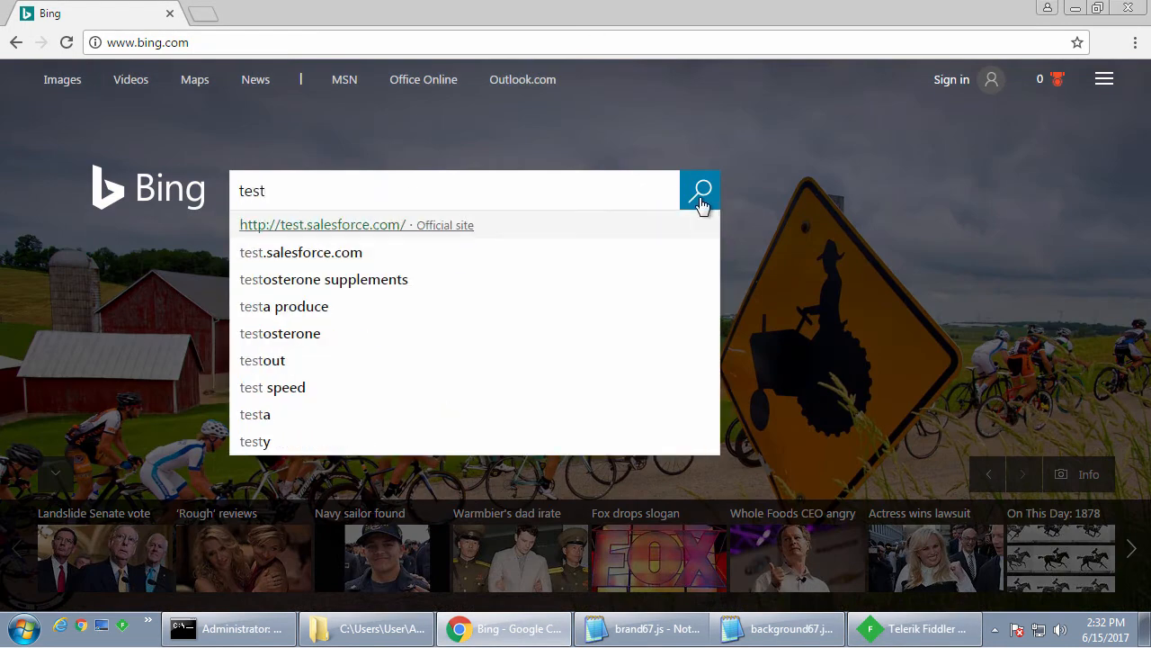
click(699, 191)
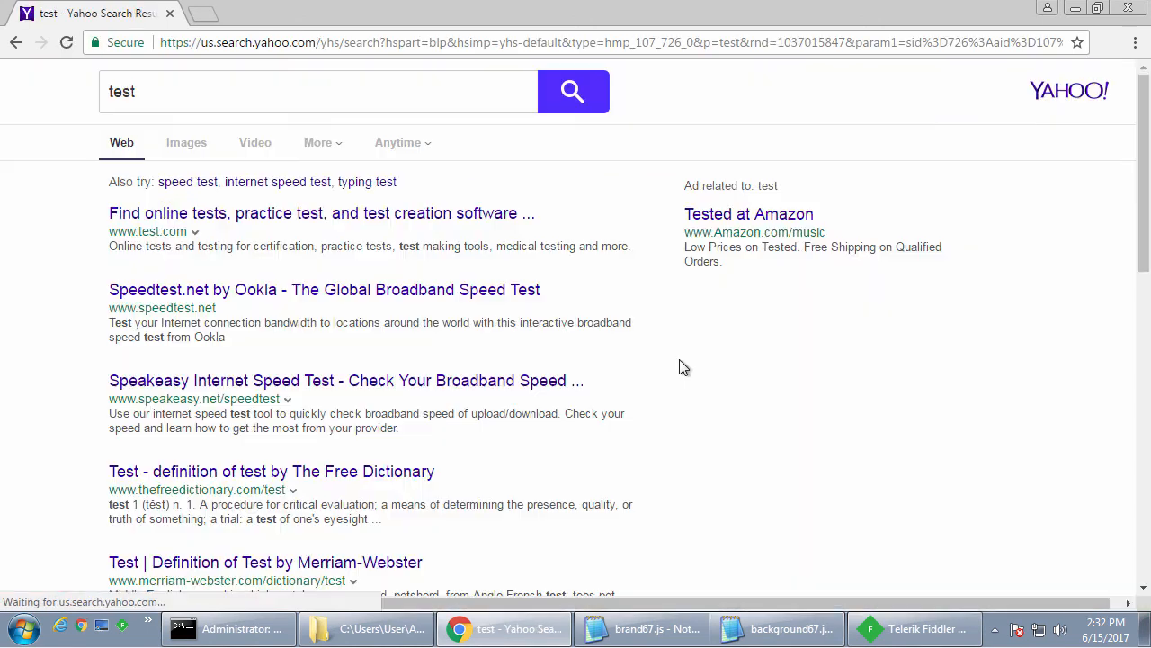
click(914, 628)
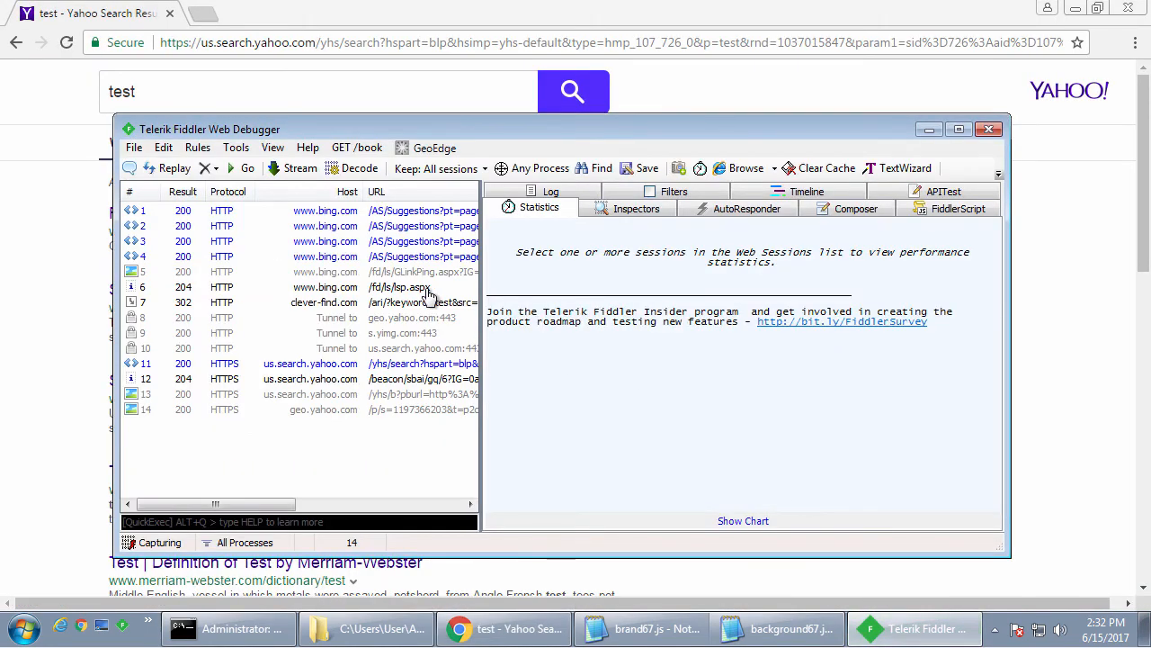
Inspect the captured bing.com and 302 clever-find.com redirect sessions in Fiddler.
click(324, 286)
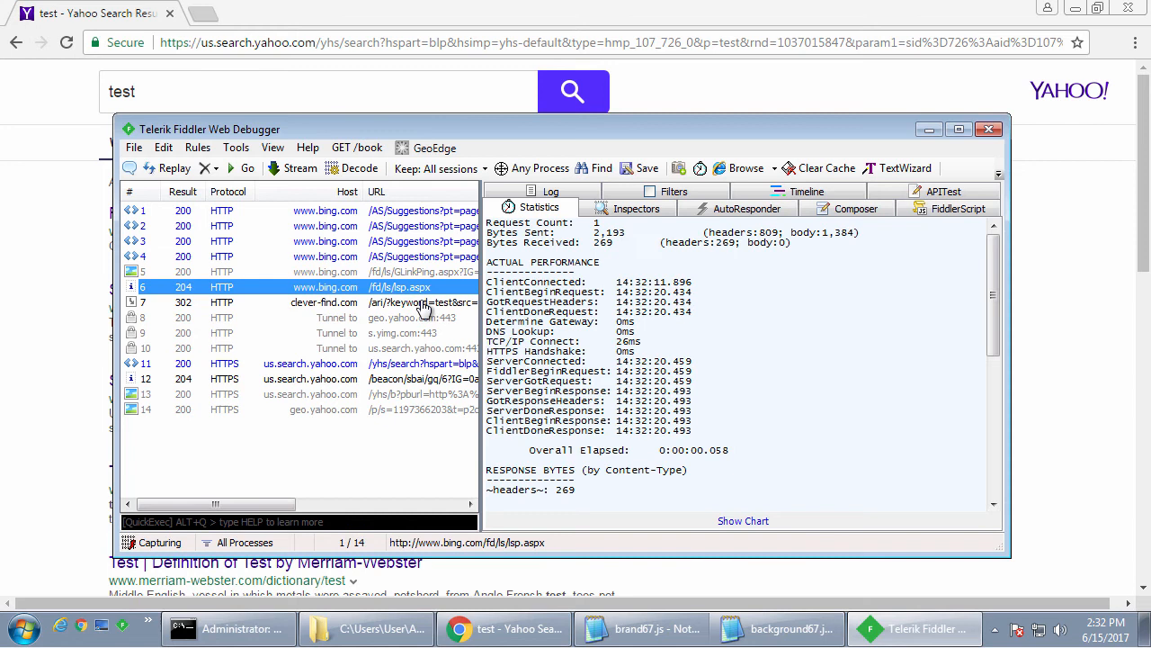
click(324, 303)
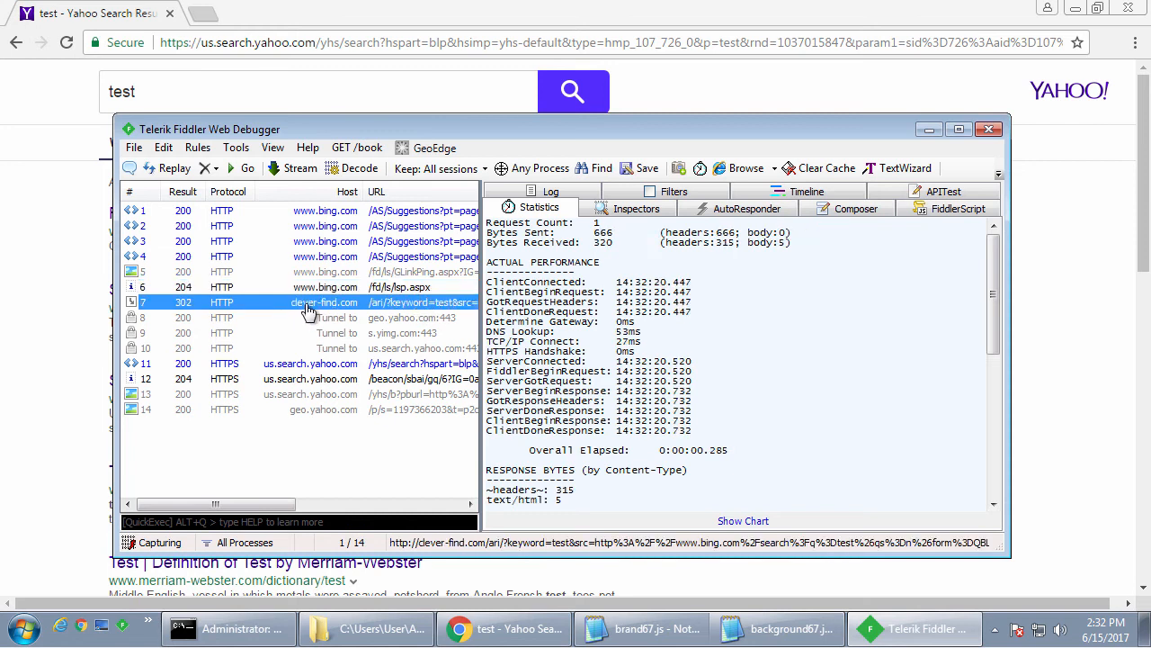
mouse_move(381, 400)
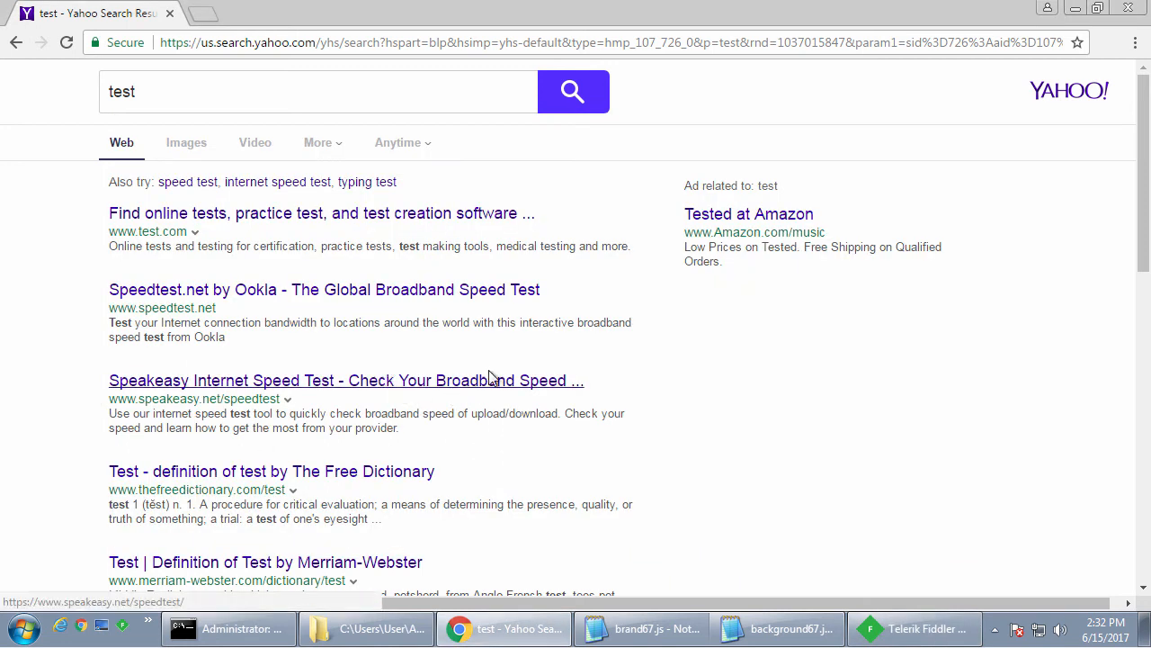
mouse_move(164, 212)
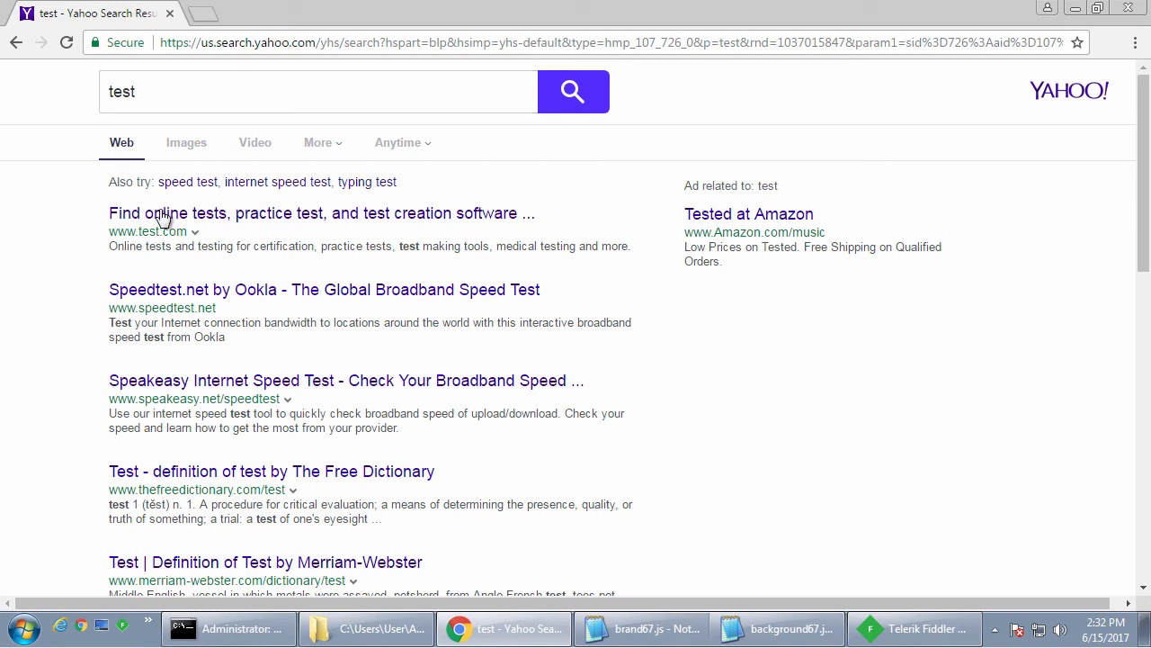
mouse_move(801, 232)
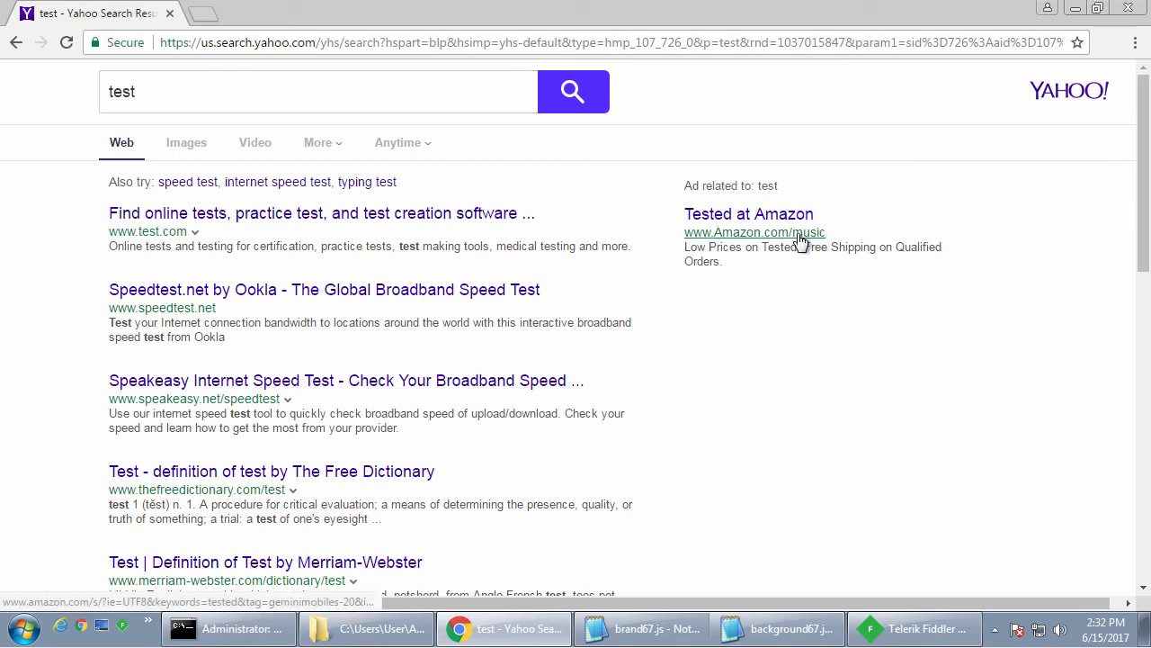
mouse_move(209, 219)
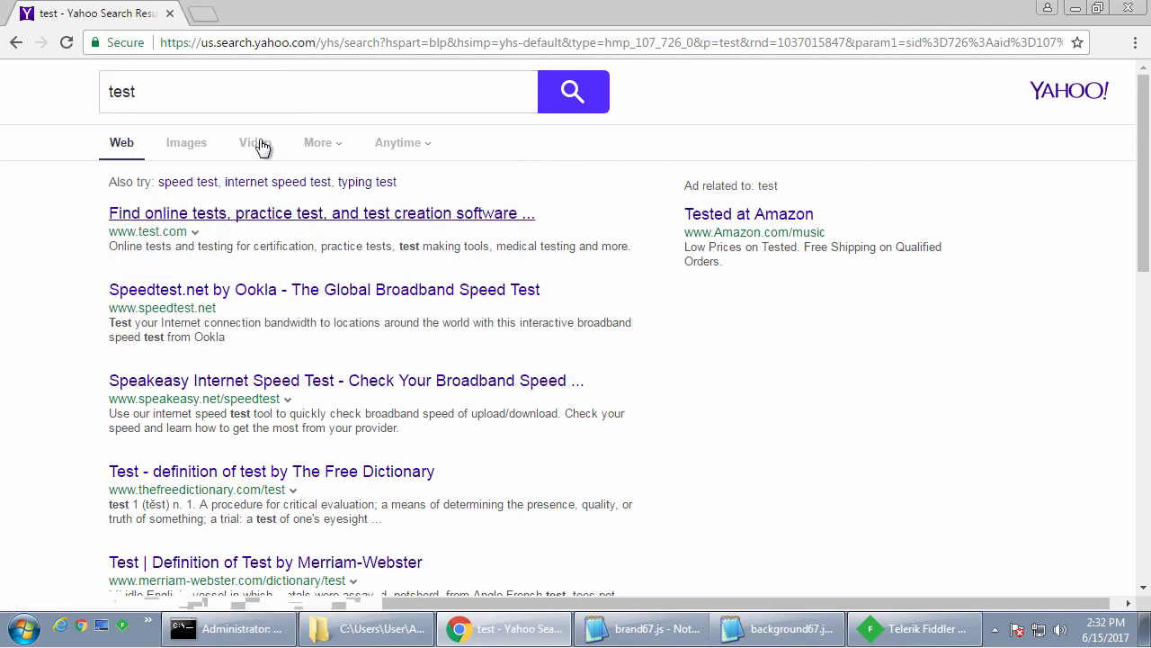
mouse_move(867, 356)
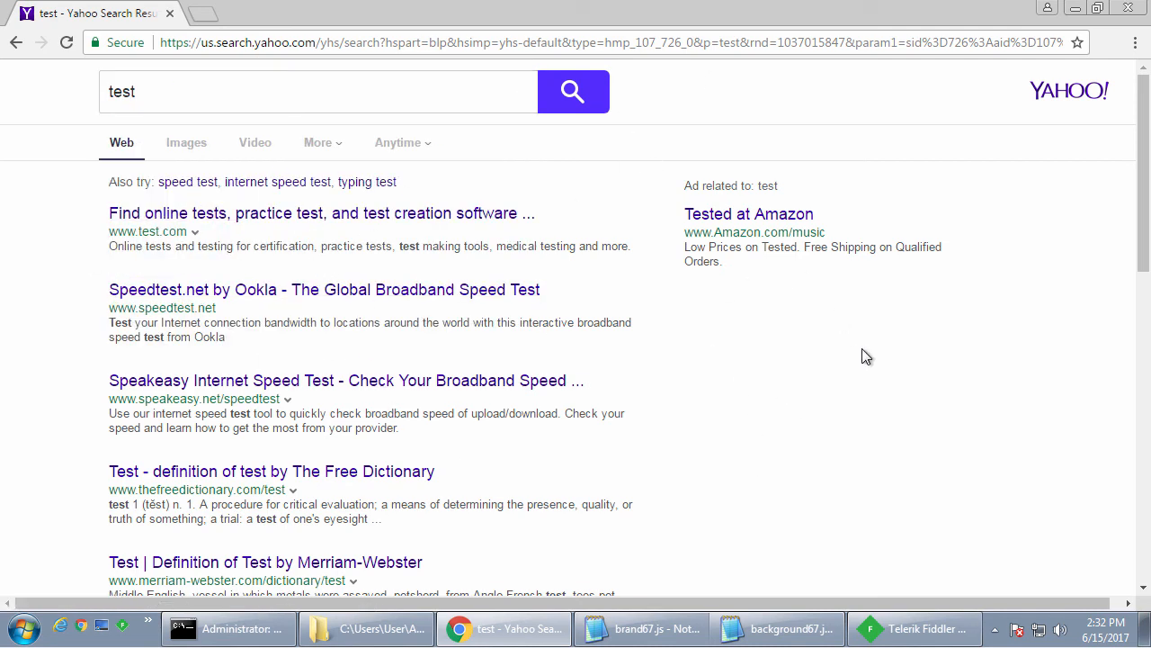
mouse_move(712, 270)
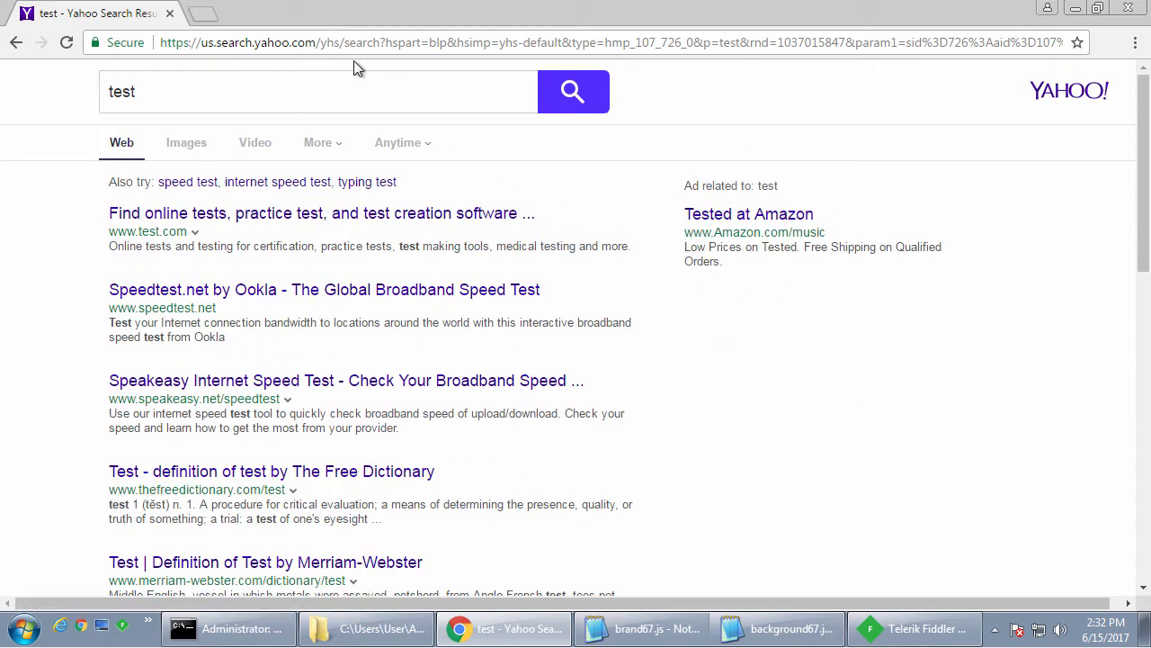
Search 'spyware removal' from the MyWay page and review the resulting Yahoo results with spyware ads.
text(www.bing.com)
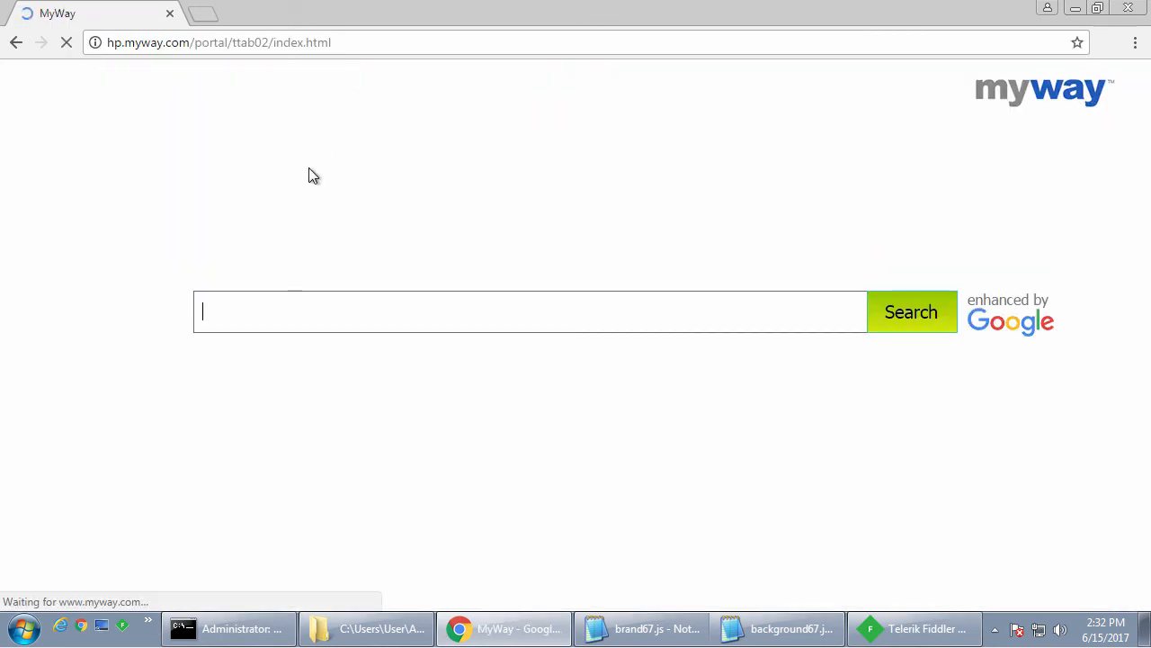
text(sp)
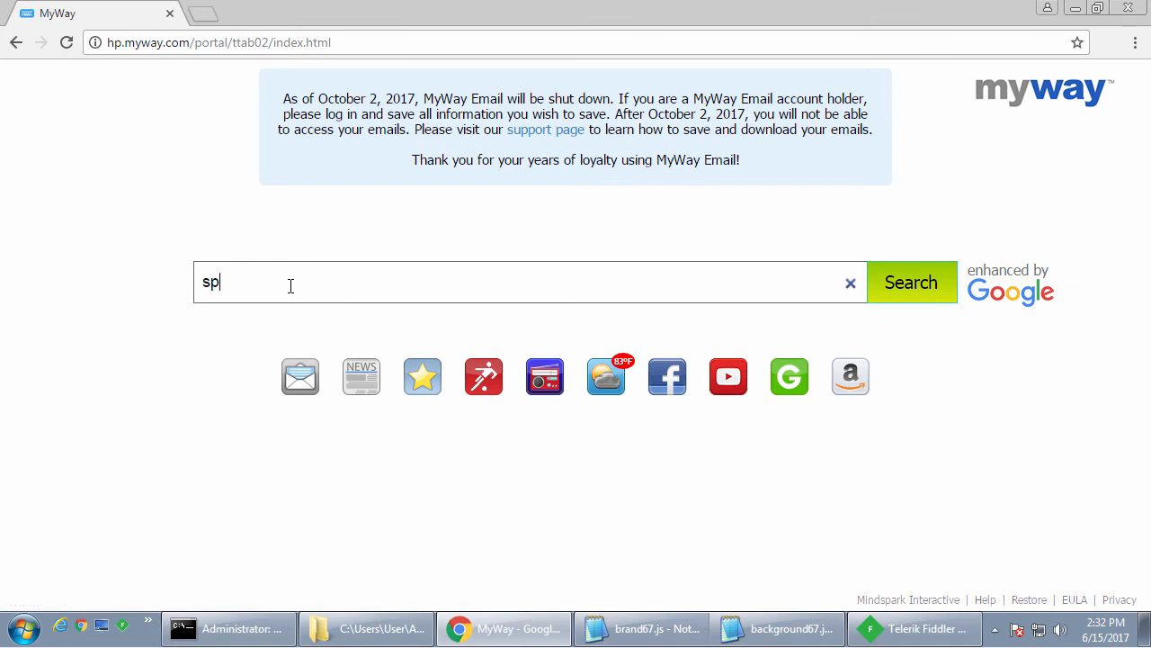
text(yware removal)
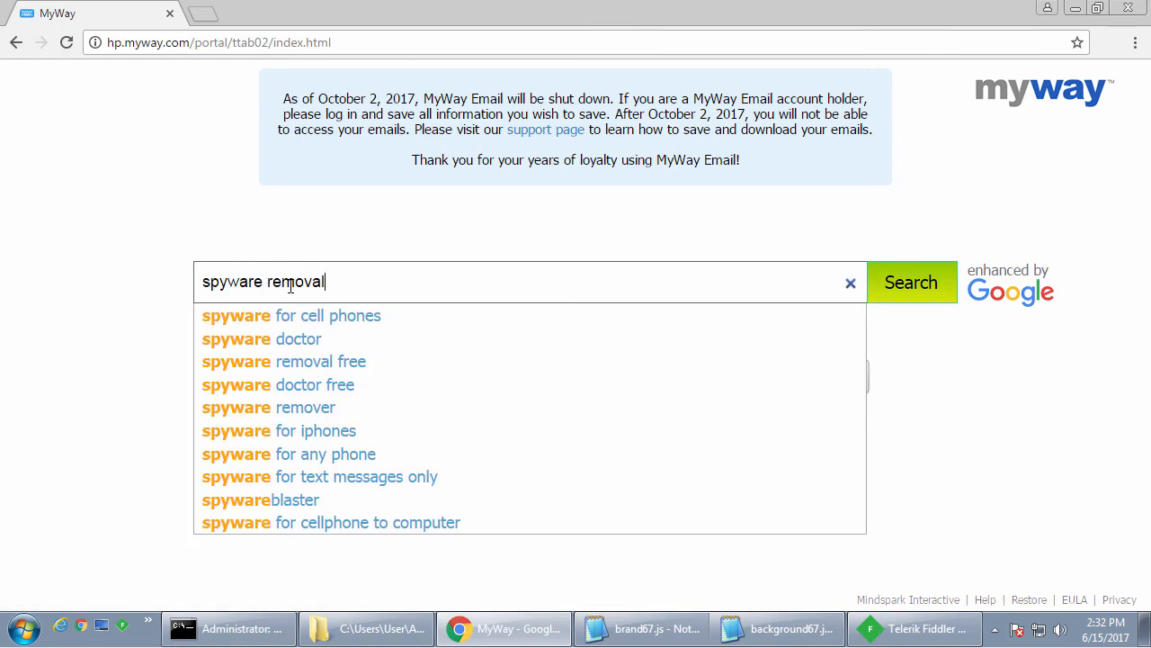
click(910, 280)
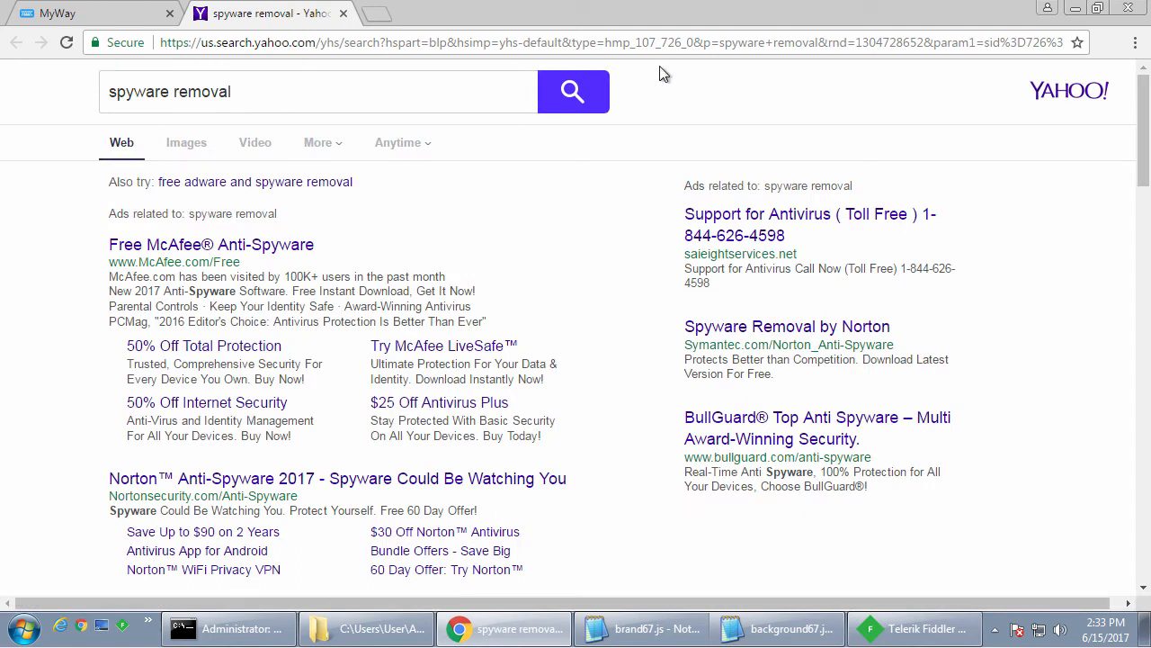
mouse_move(327, 324)
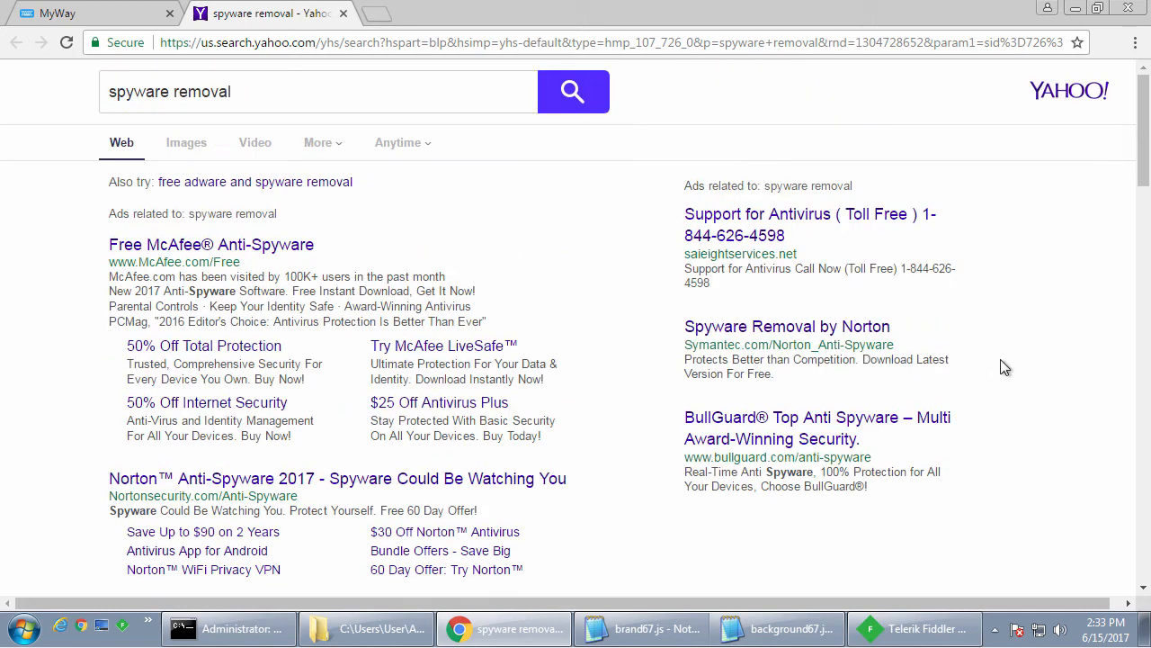
mouse_move(754, 263)
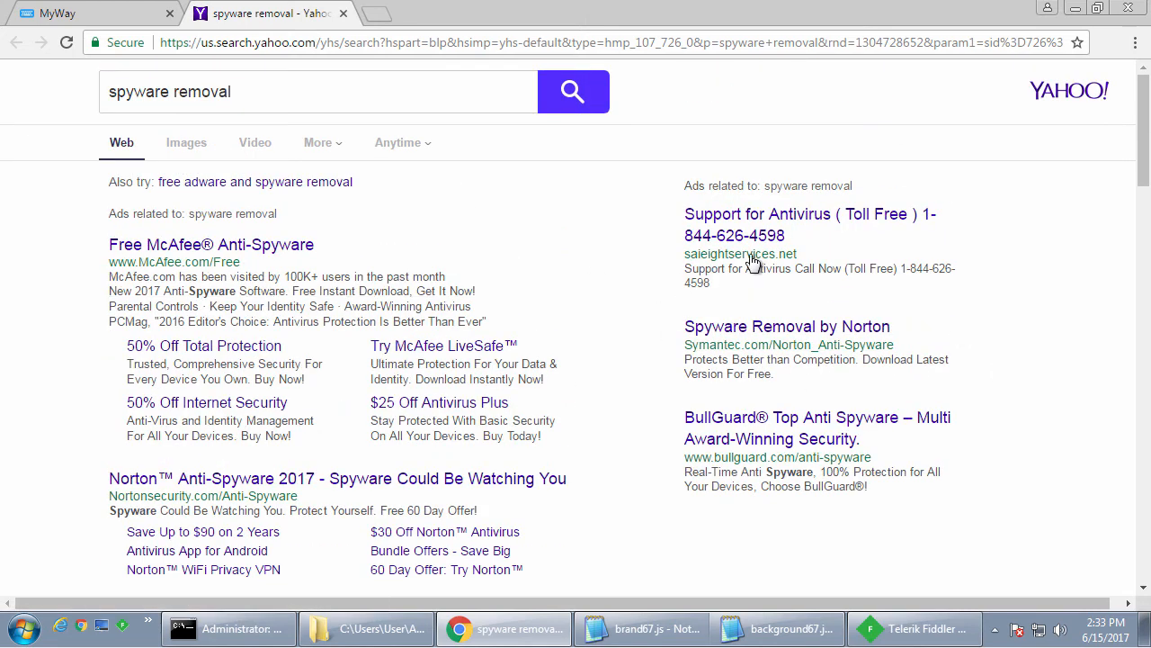
mouse_move(406, 470)
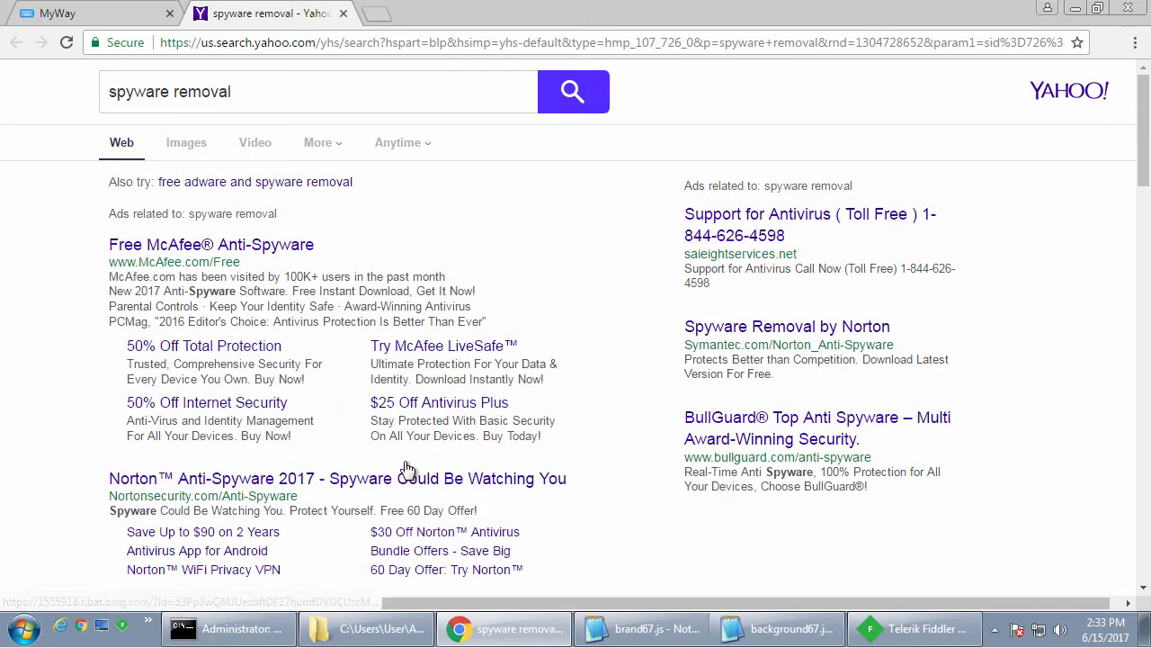
scroll(down, 3)
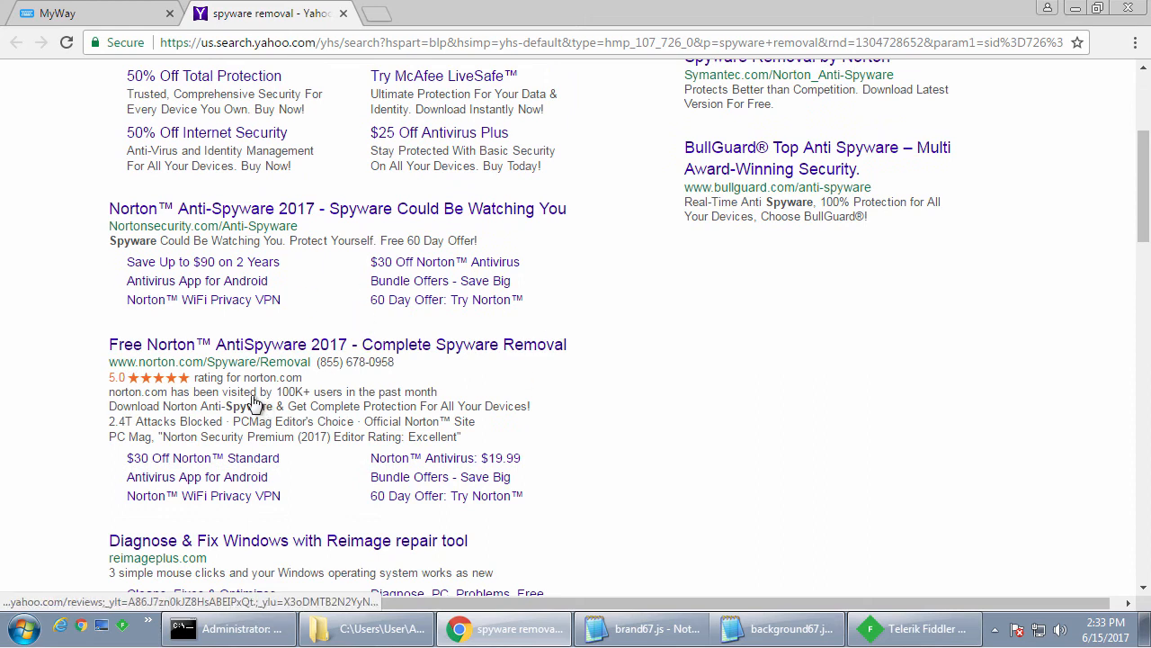
scroll(up, 3)
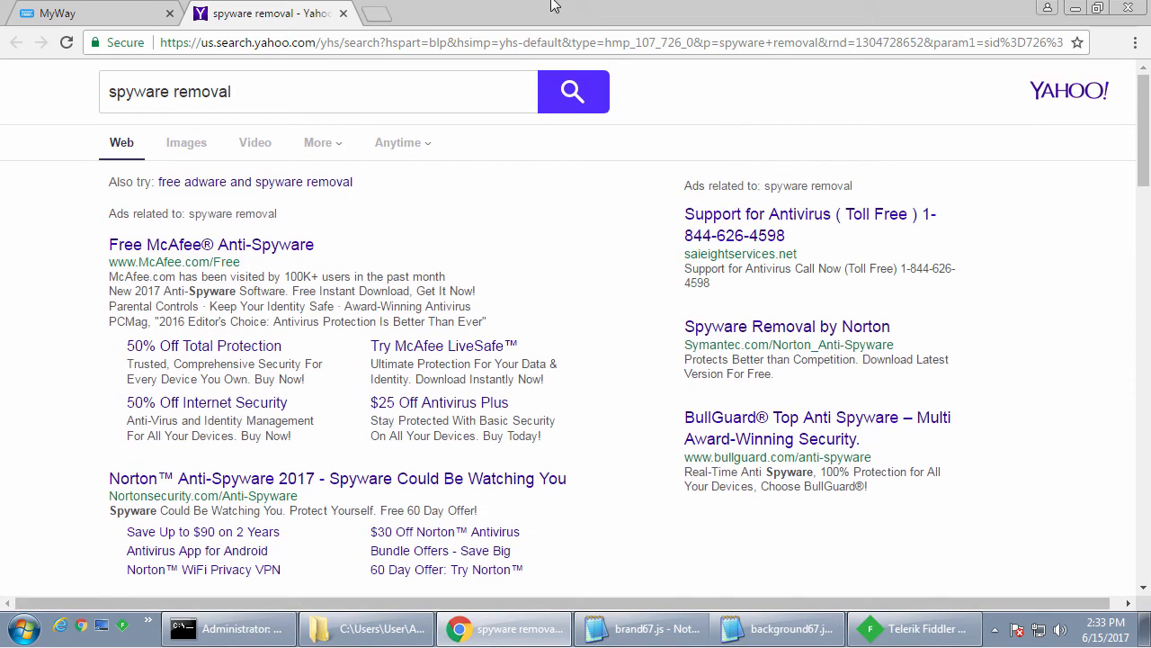
mouse_move(449, 69)
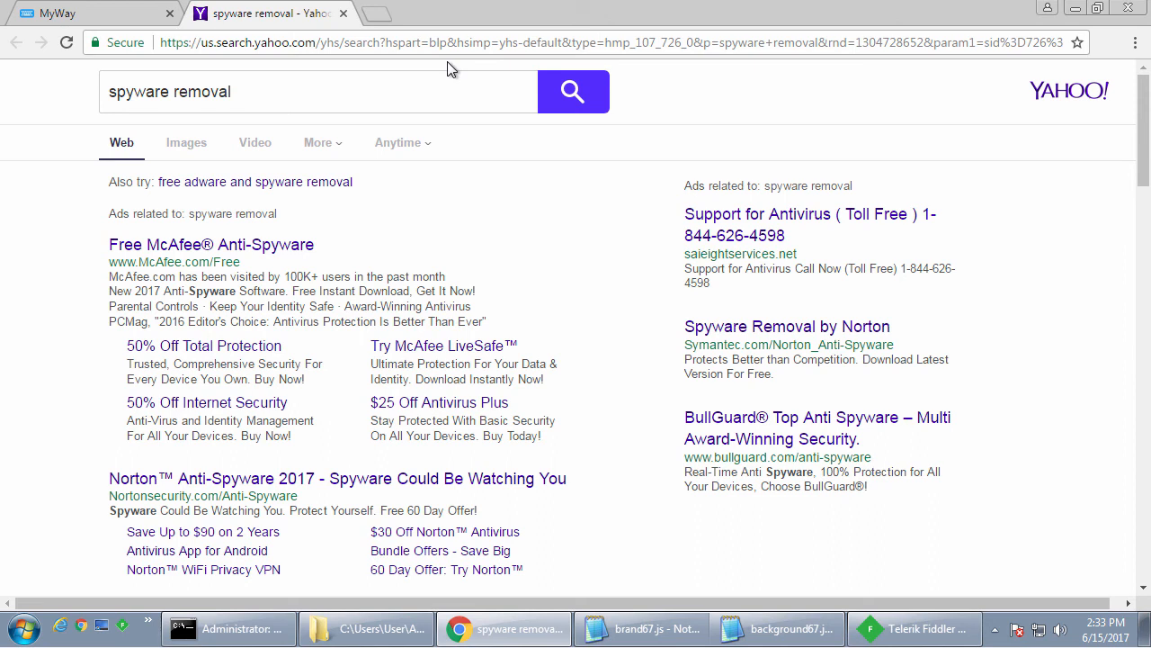
mouse_move(1018, 394)
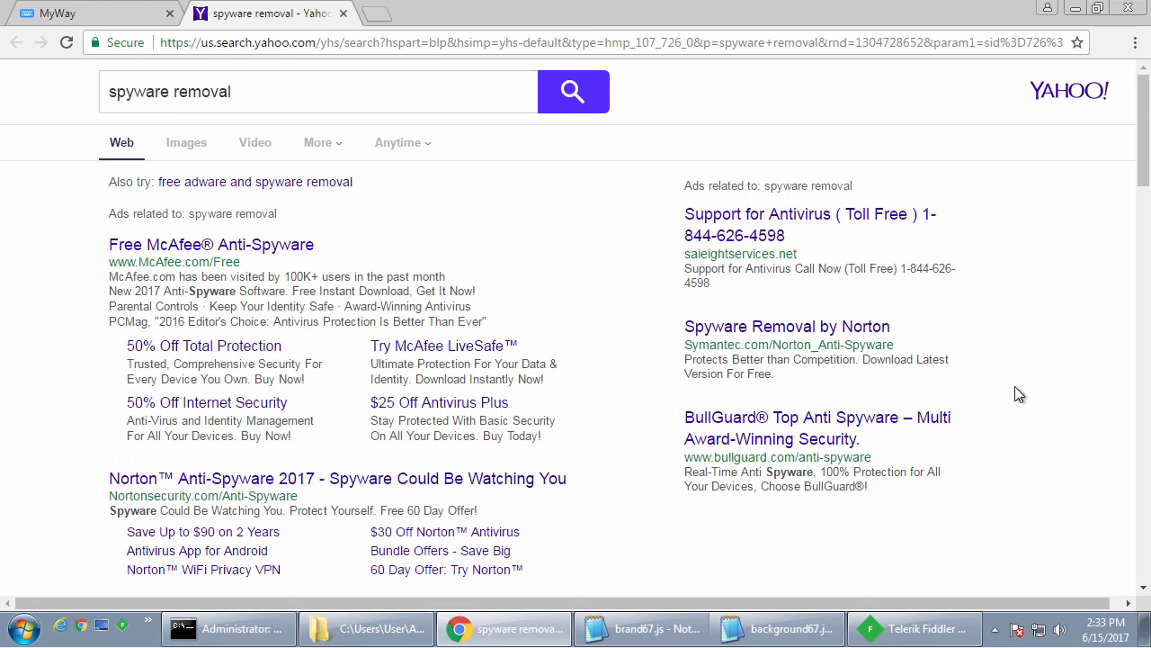
mouse_move(399, 178)
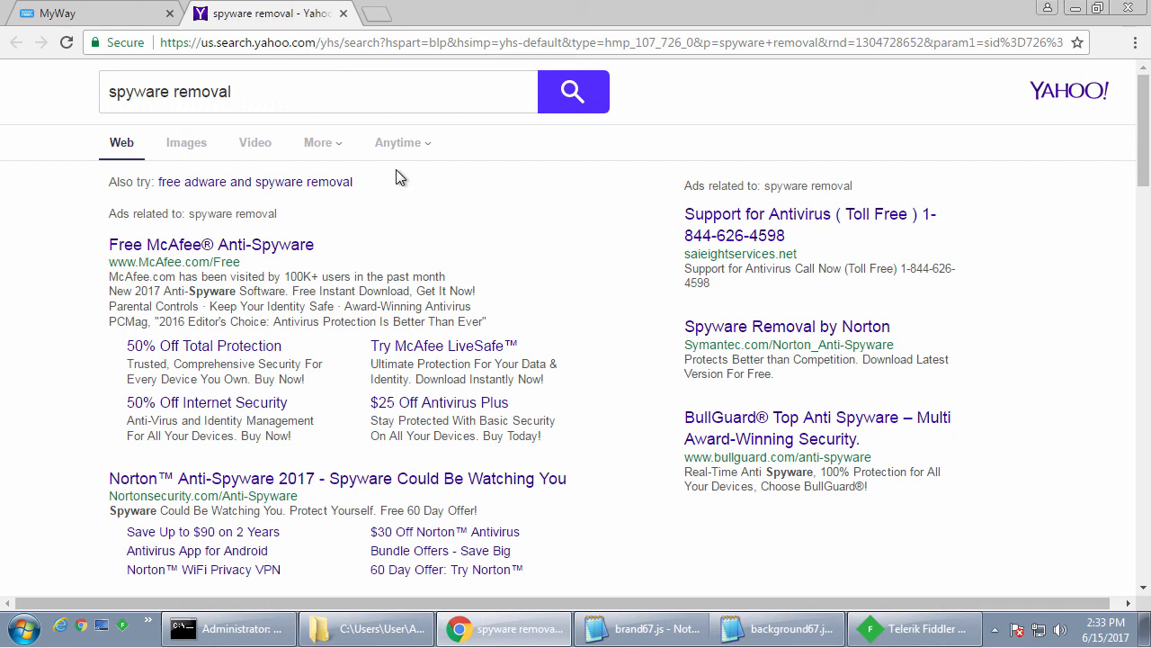
Bring up the Web Friend extension's menu from its toolbar icon.
right_click(1106, 43)
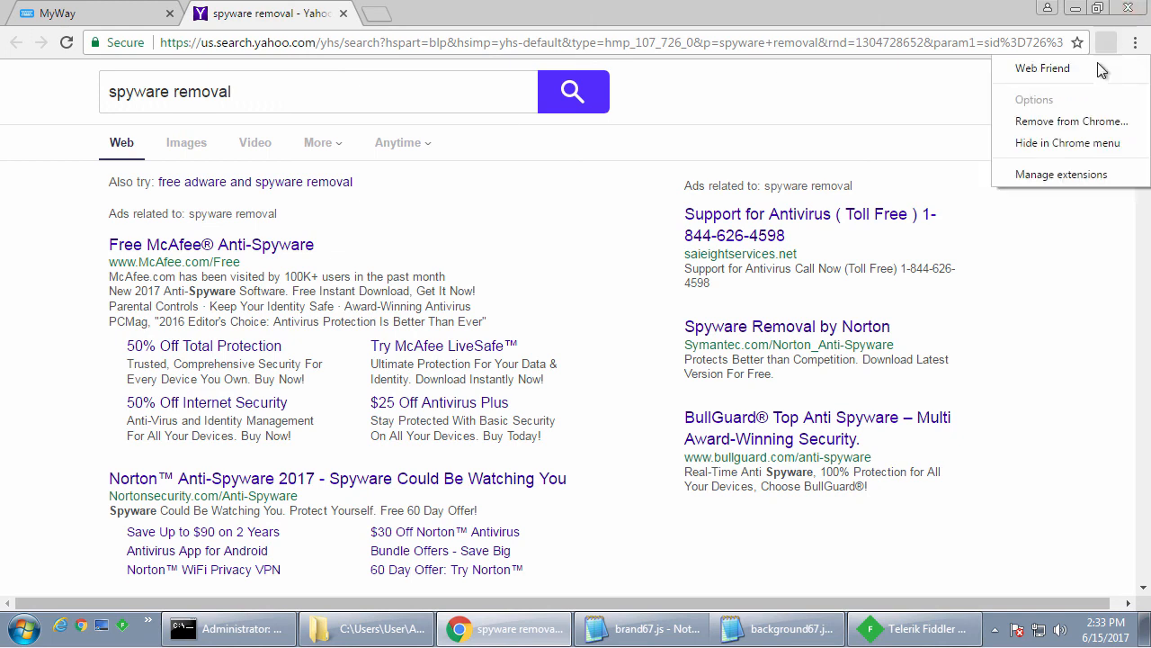
mouse_move(383, 341)
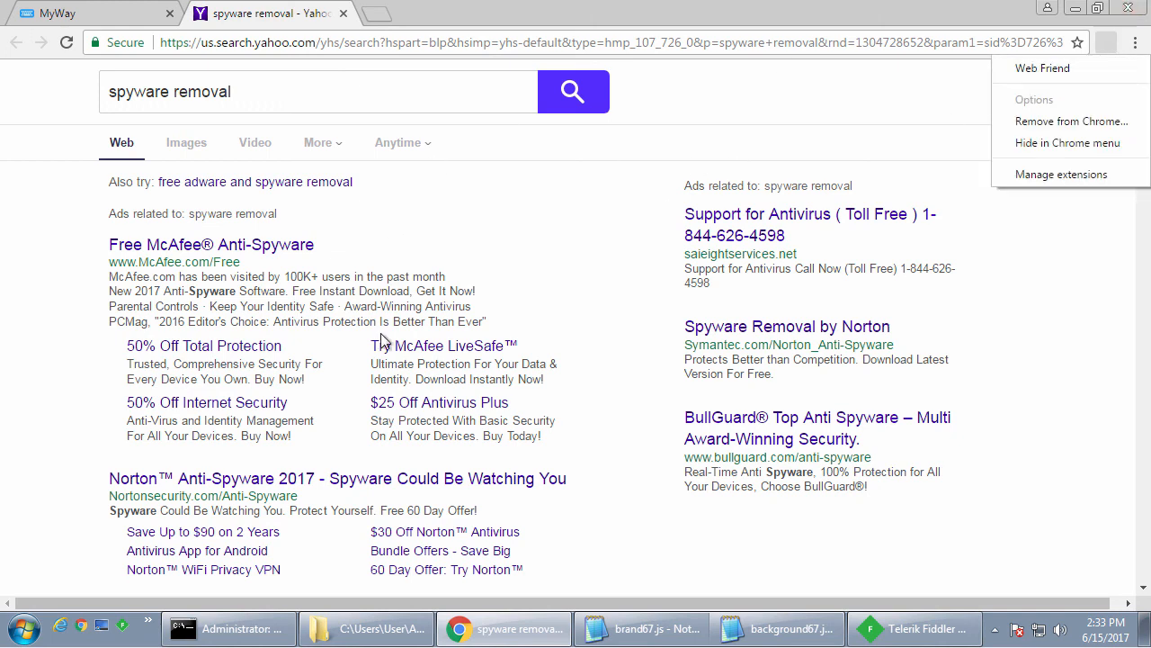
mouse_move(159, 310)
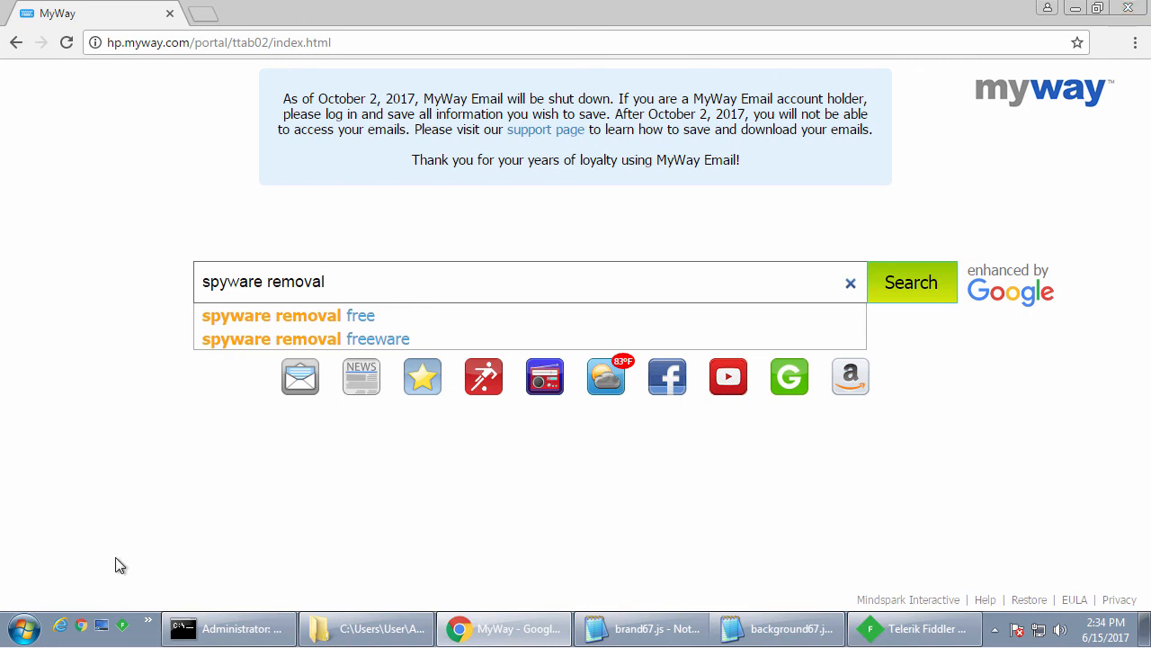
mouse_move(1069, 627)
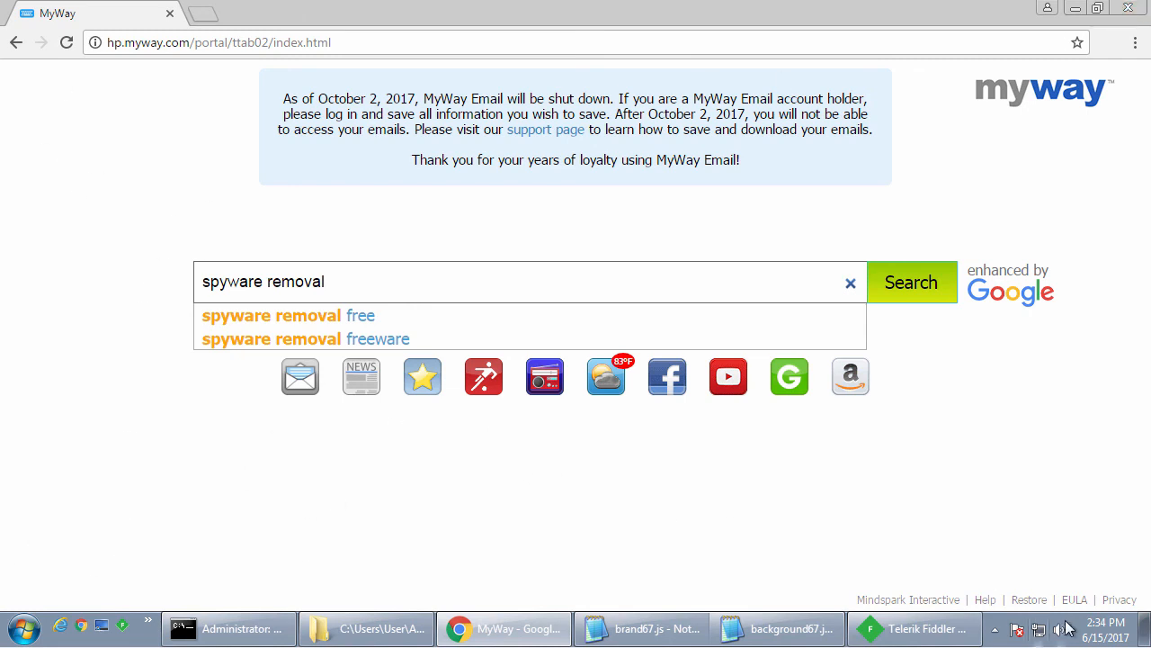
mouse_move(79, 177)
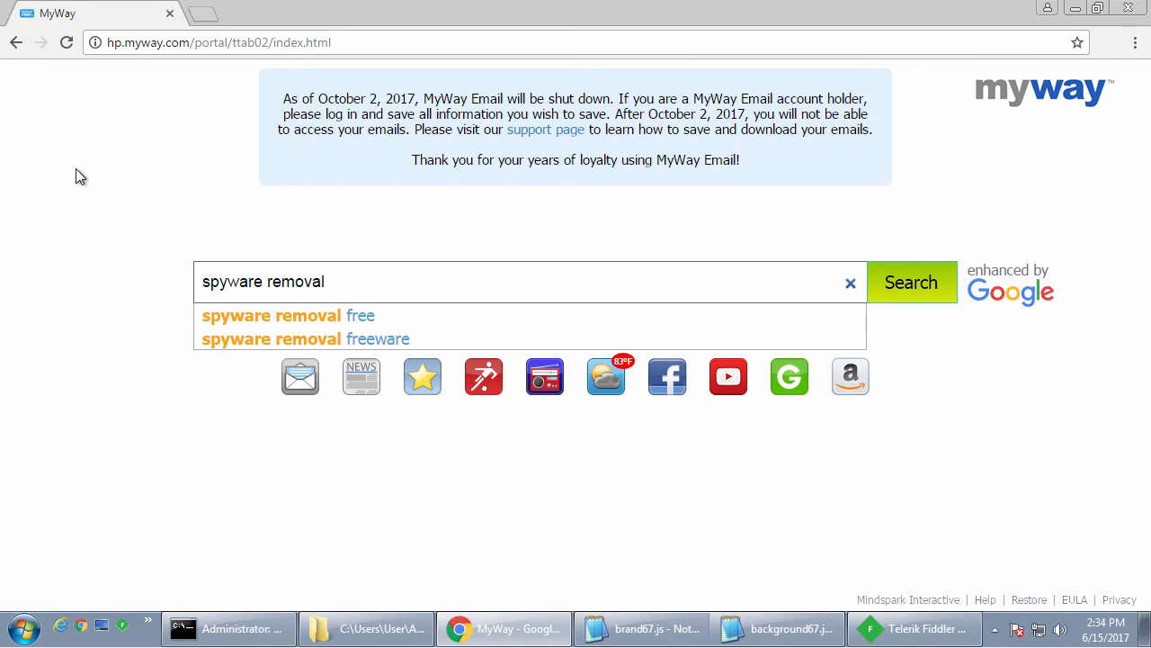